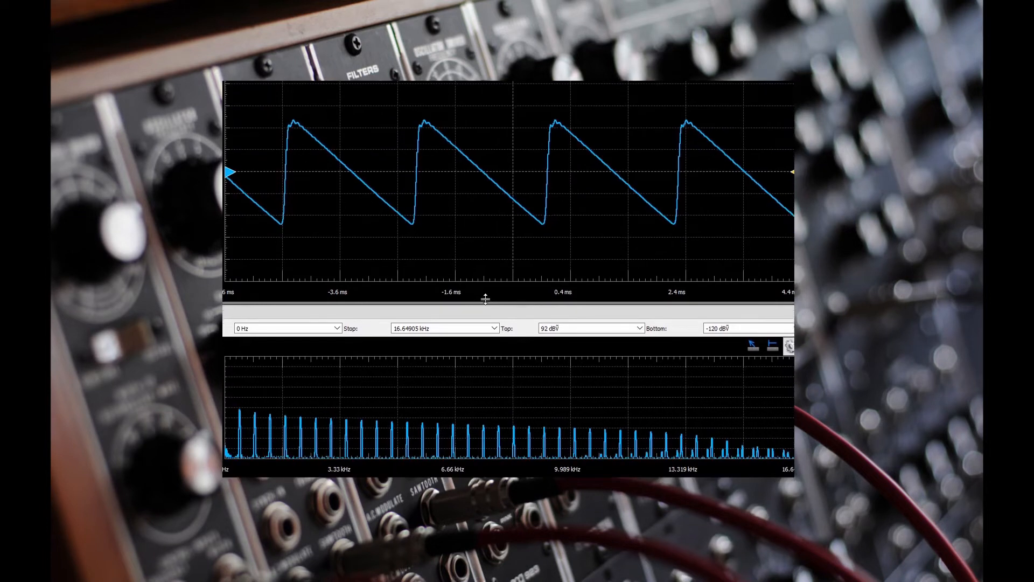
Drag DSP-Filter.h from BP_Filter-1 > Core > Inc into the right pane beside DSP-Filter.c.
left_click_drag(485, 299, 500, 180)
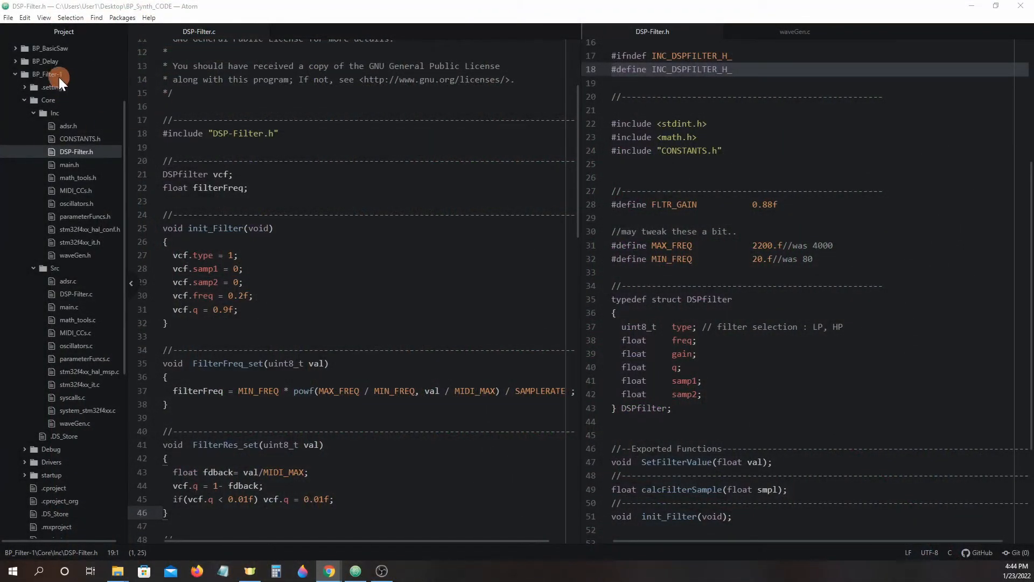
mouse_move(76, 152)
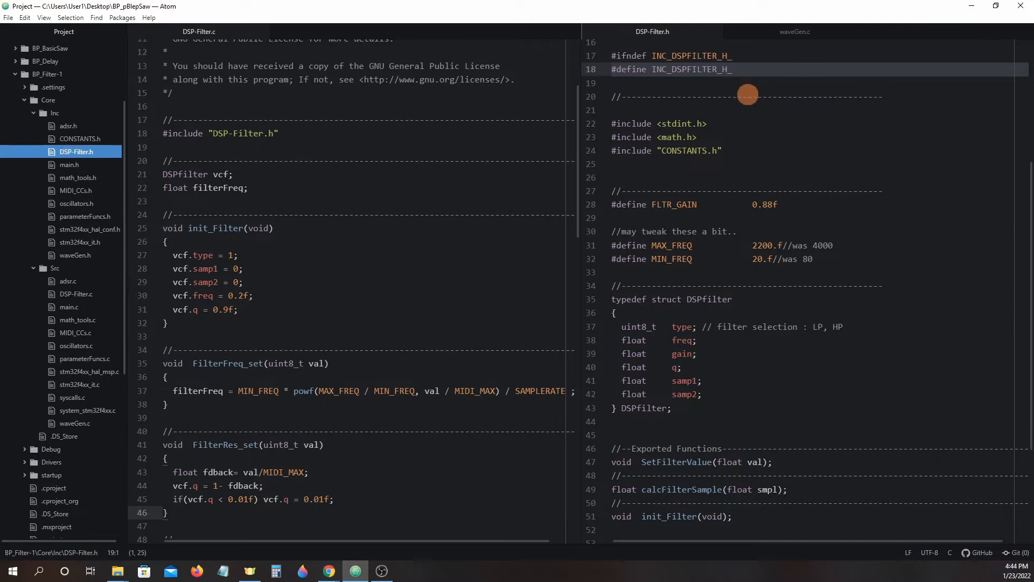
mouse_move(752, 111)
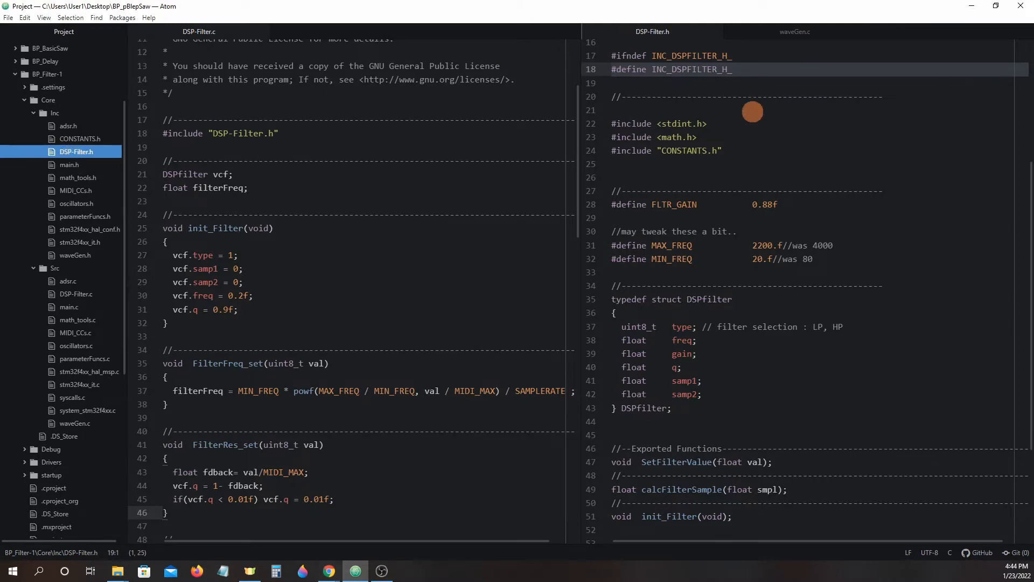
mouse_move(716, 208)
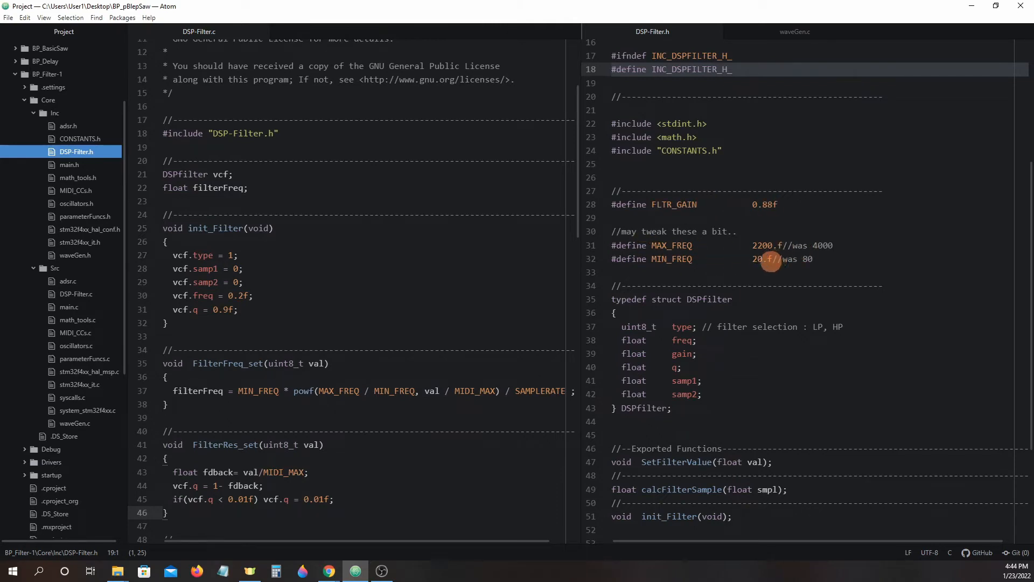
mouse_move(822, 267)
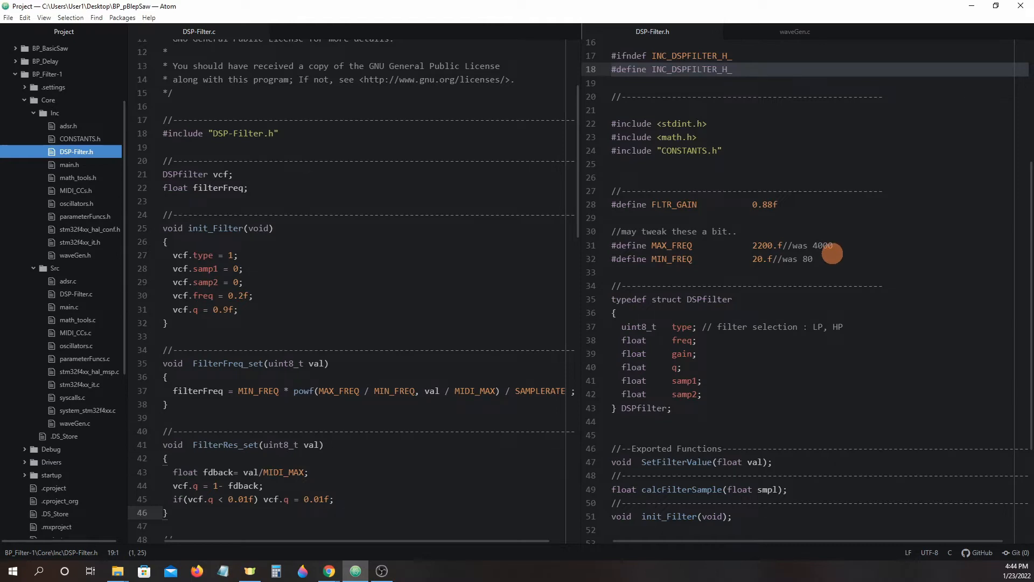
mouse_move(824, 259)
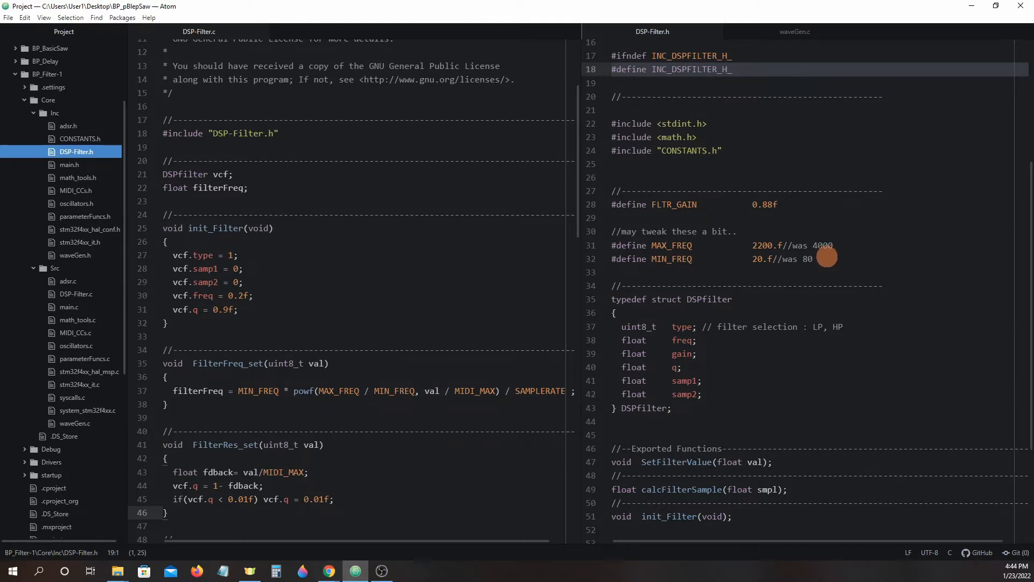
scroll("down", 3)
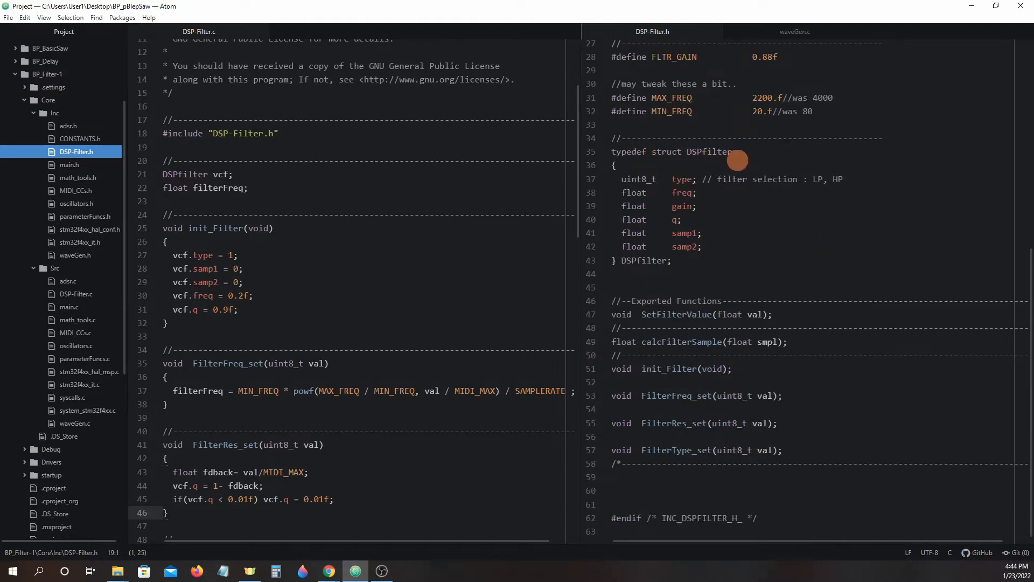
mouse_move(742, 179)
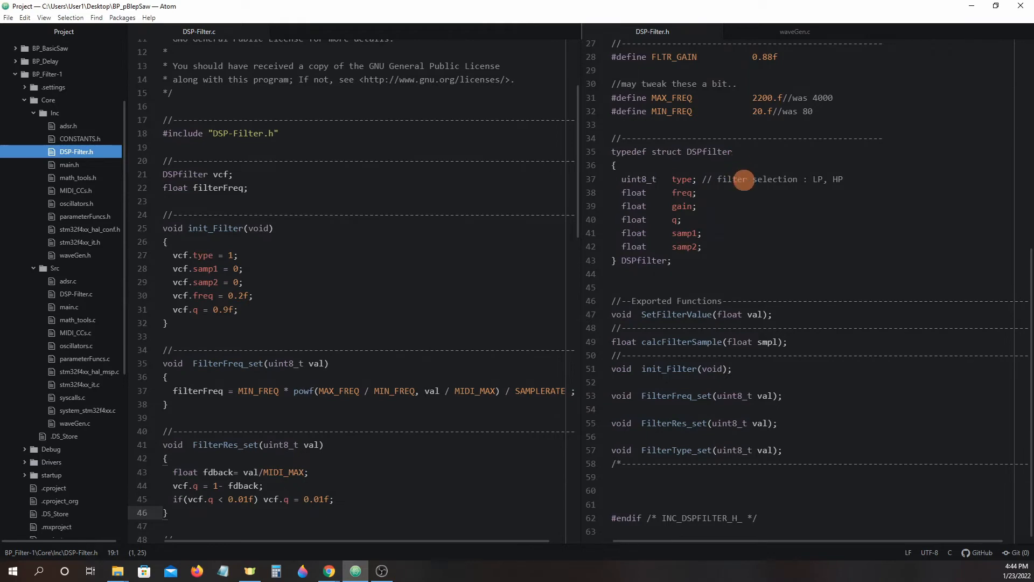
mouse_move(742, 193)
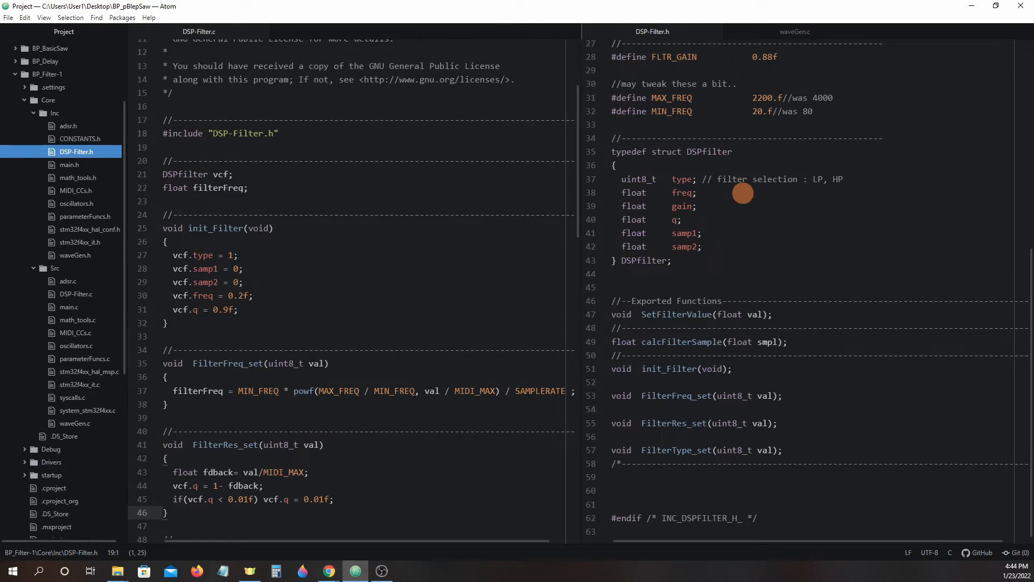
mouse_move(698, 194)
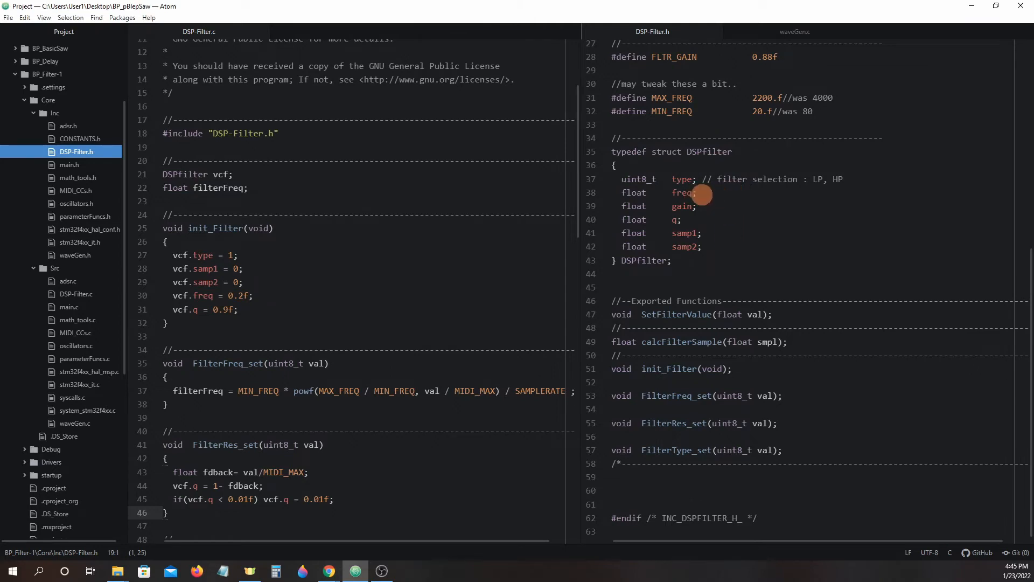
mouse_move(704, 214)
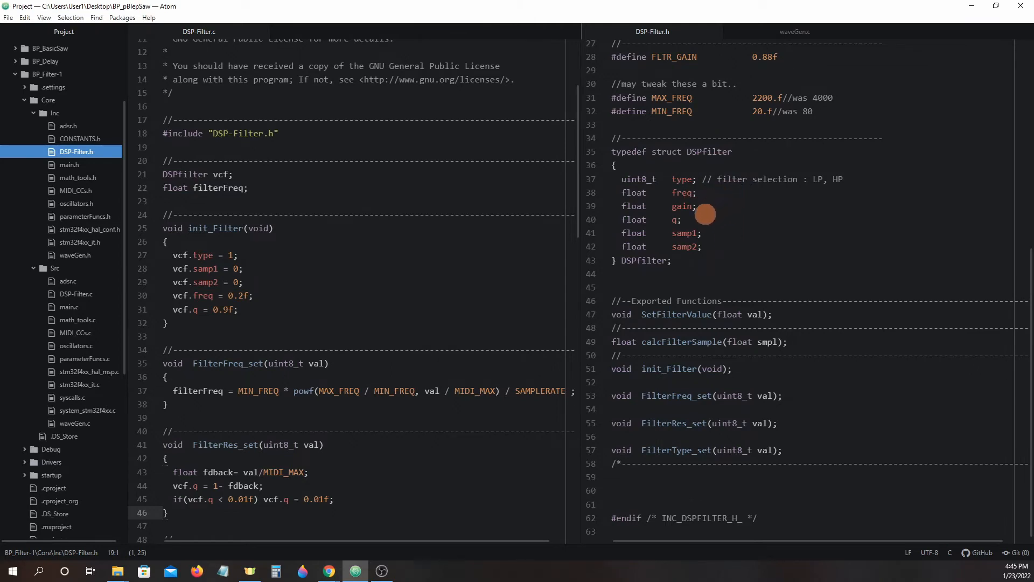
mouse_move(693, 221)
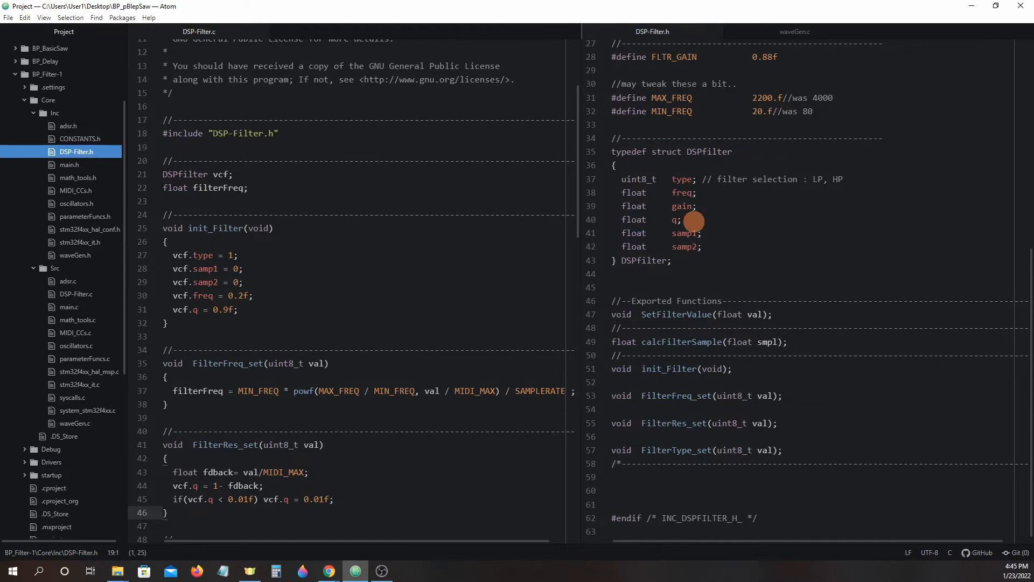
mouse_move(698, 242)
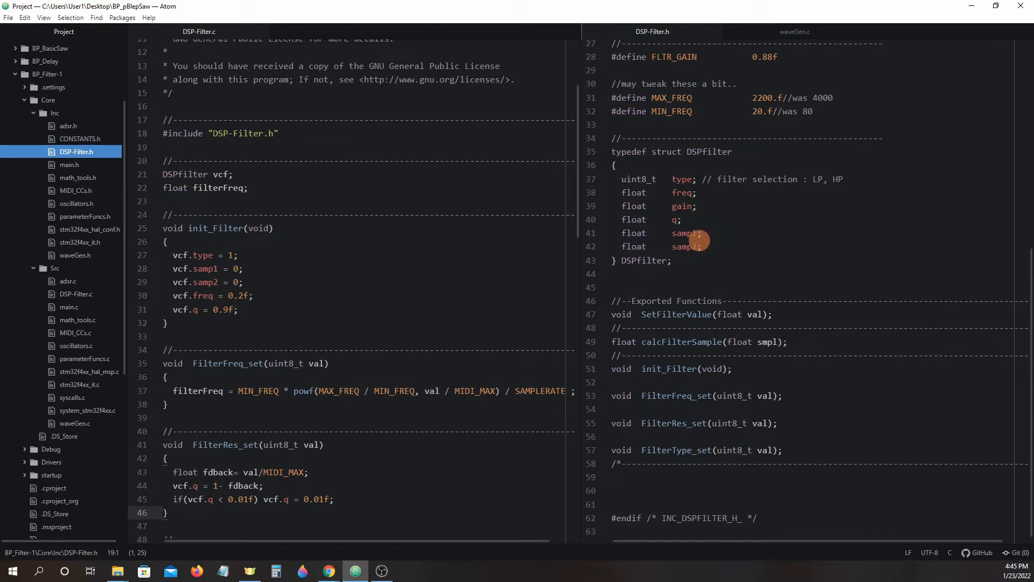
mouse_move(720, 246)
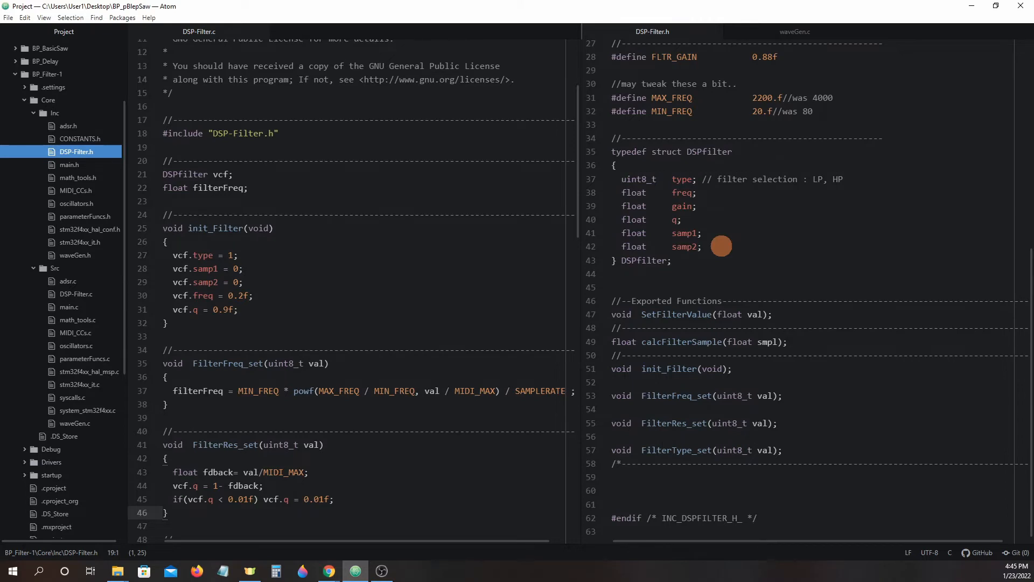
mouse_move(726, 241)
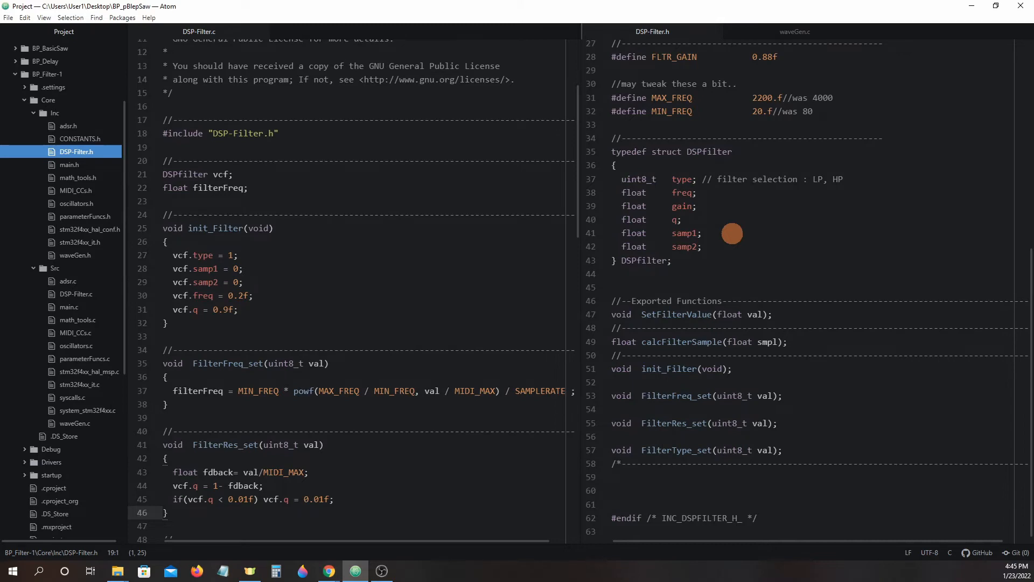
mouse_move(744, 223)
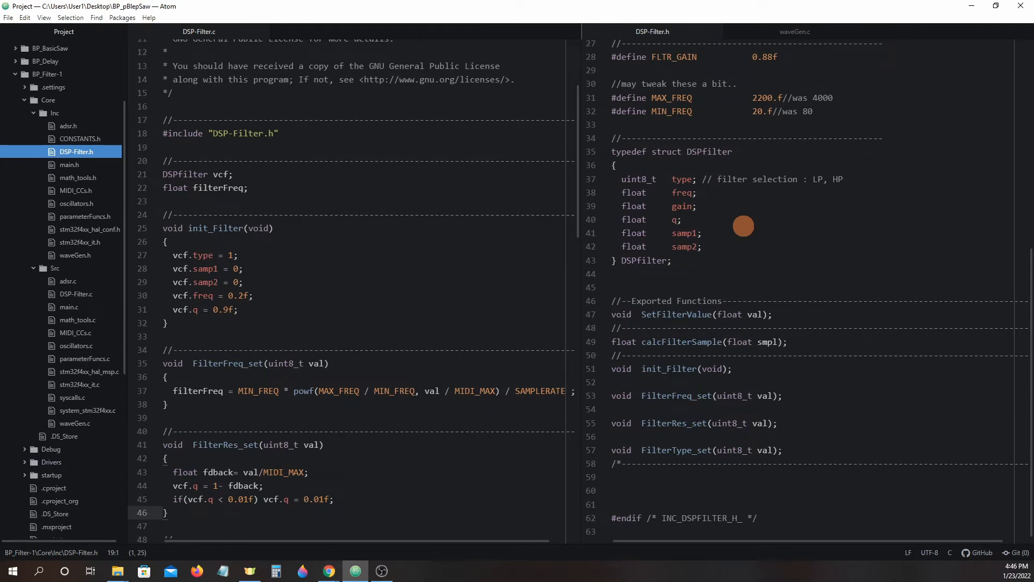
mouse_move(790, 250)
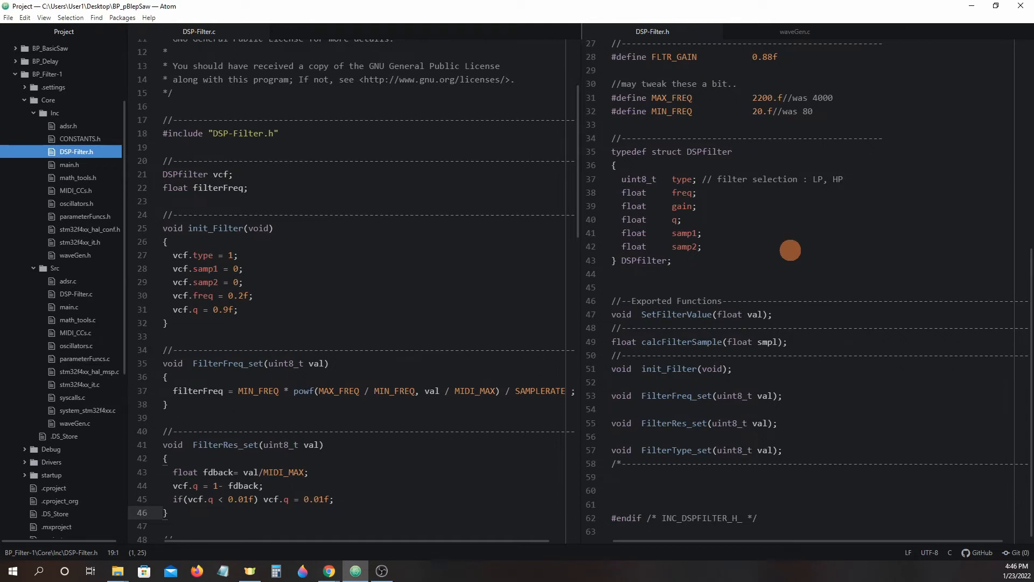
mouse_move(761, 341)
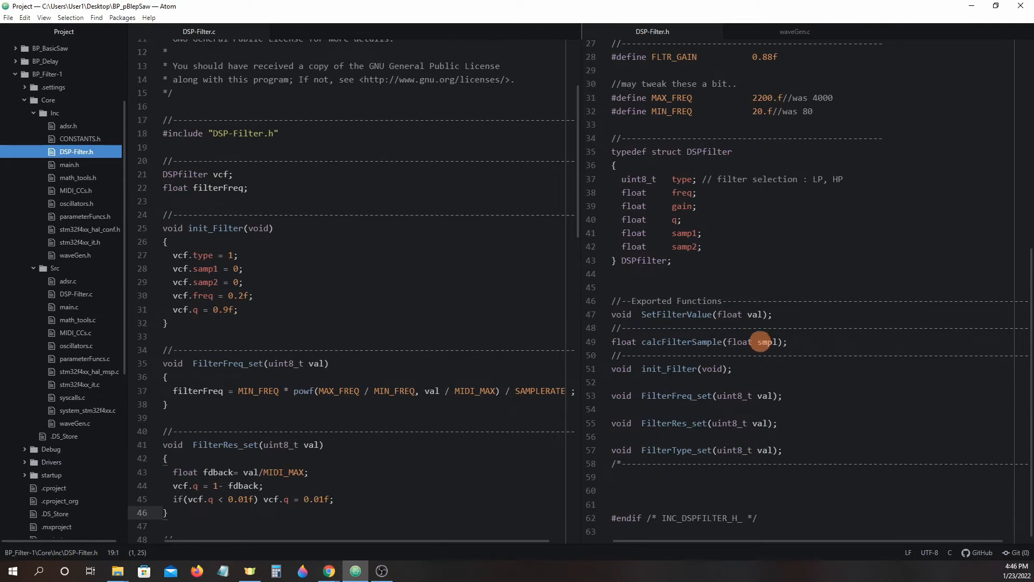
mouse_move(826, 308)
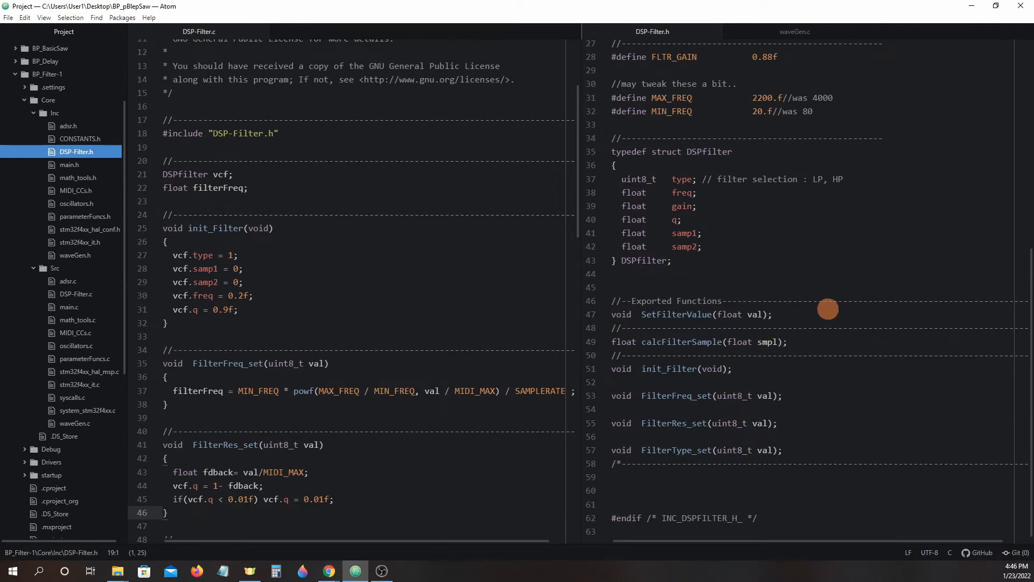
mouse_move(820, 324)
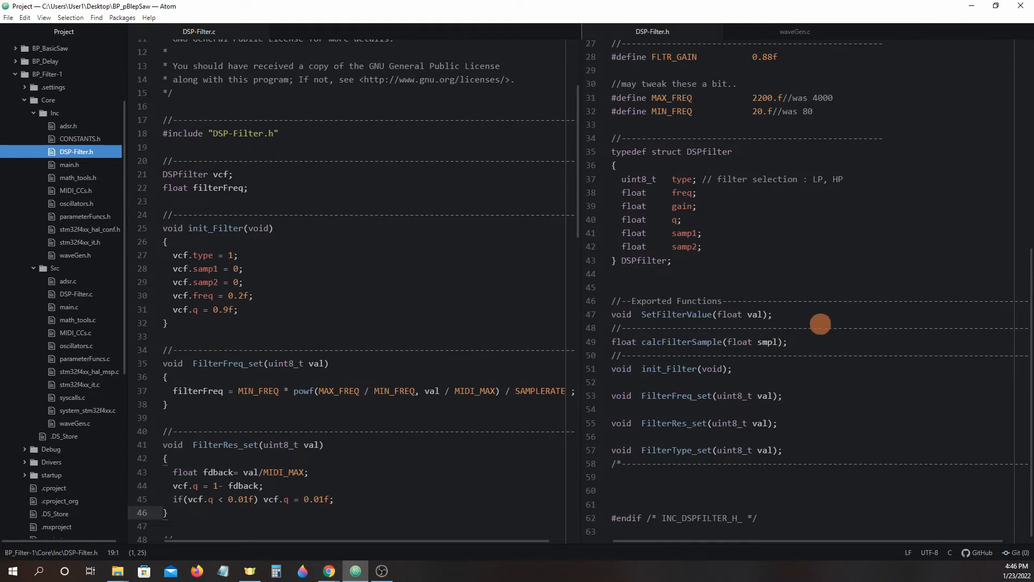
mouse_move(829, 315)
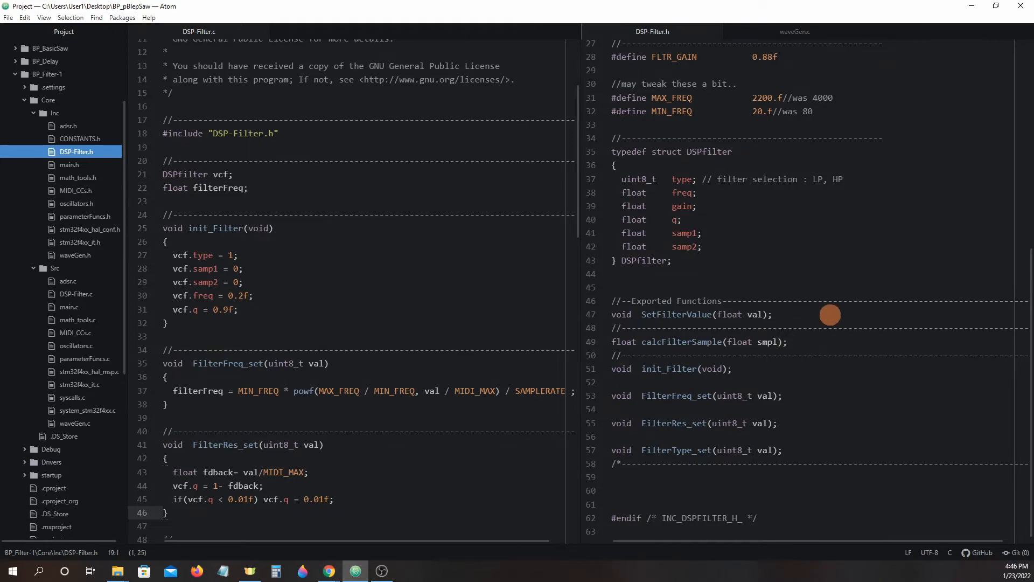
mouse_move(717, 254)
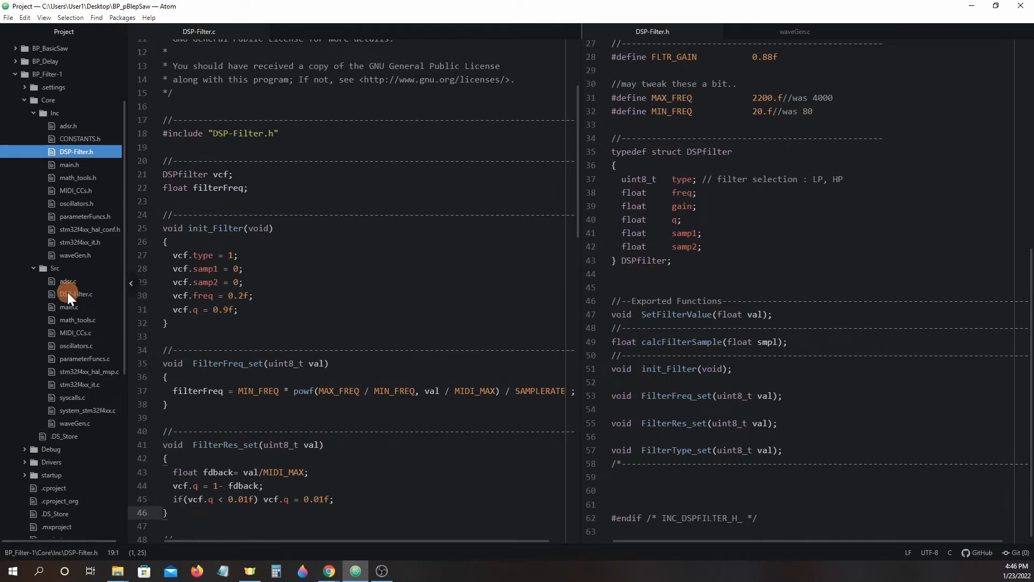
left_click(76, 293)
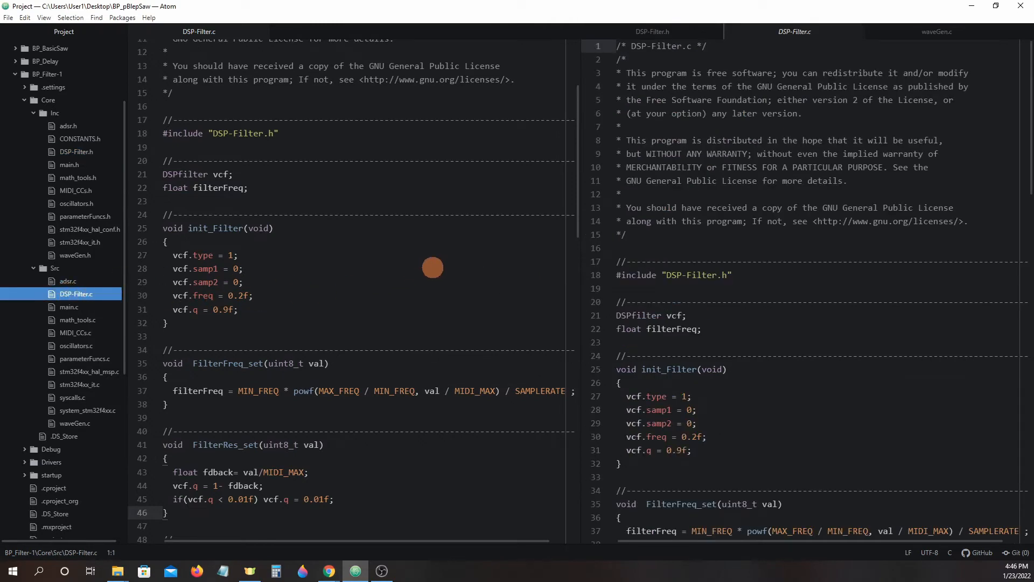
mouse_move(299, 188)
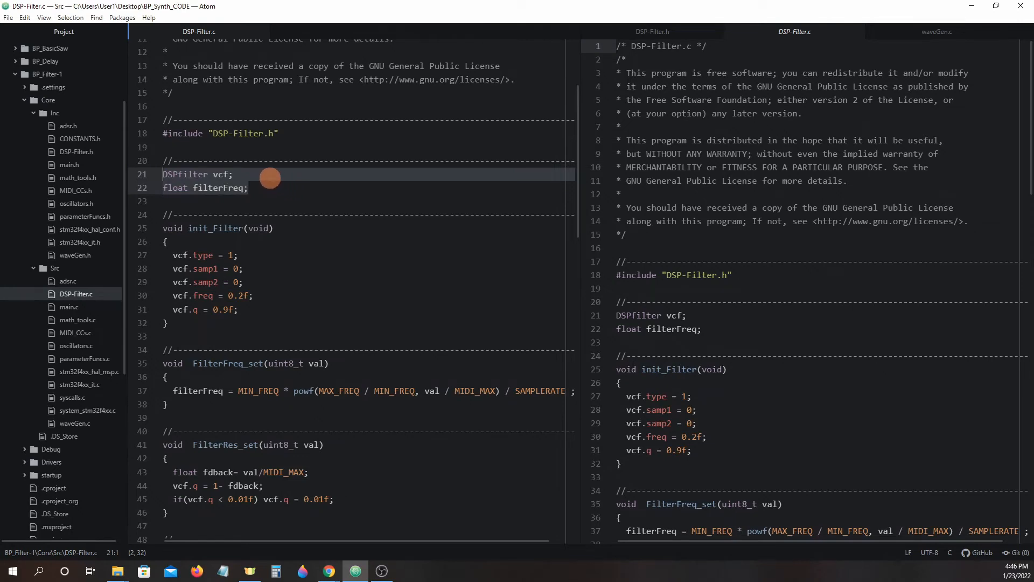
left_click(232, 174)
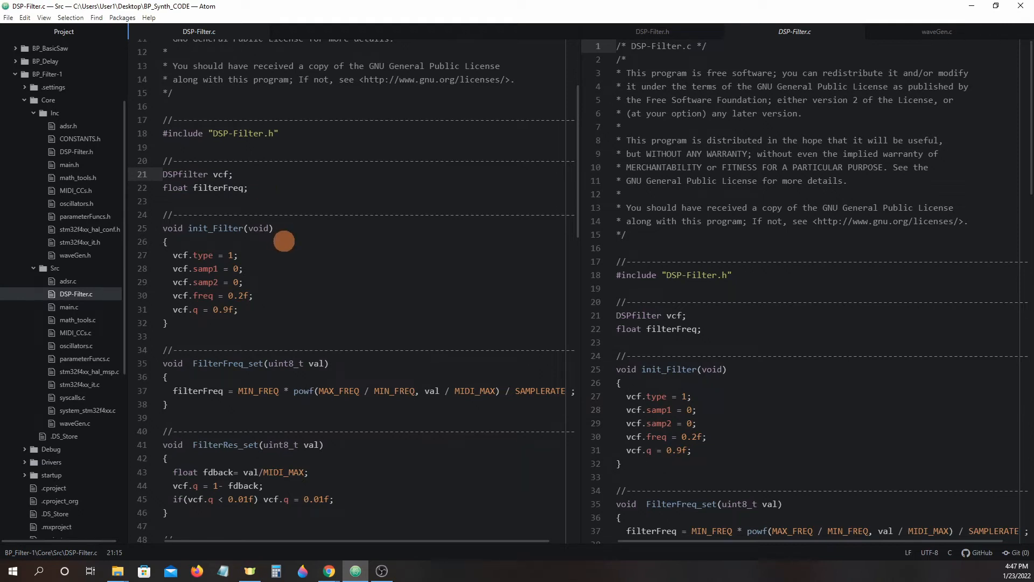
Show waveGen.c in the right pane at Synth_Init's init_Filter() call on line 51.
left_click(934, 31)
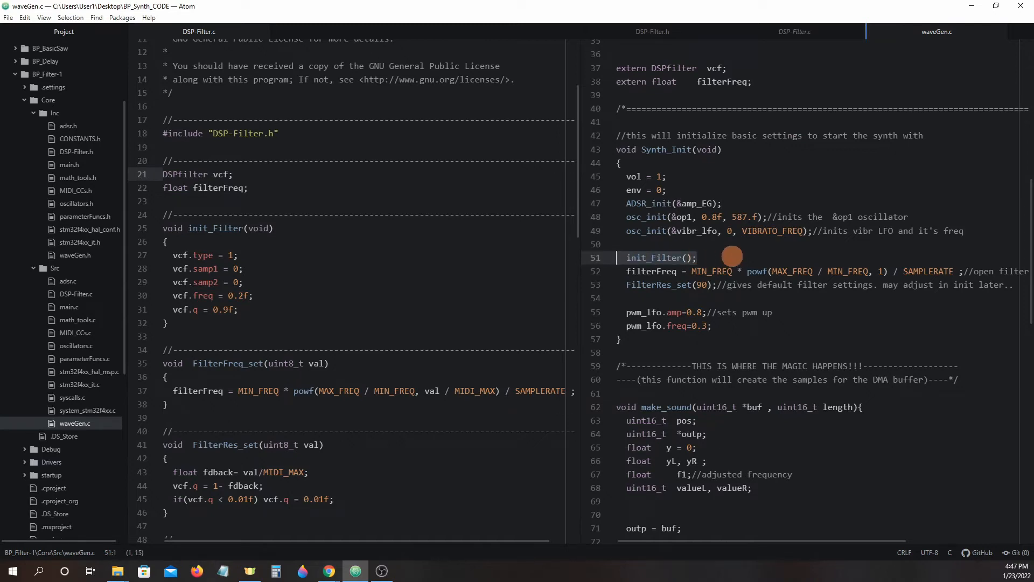
mouse_move(286, 297)
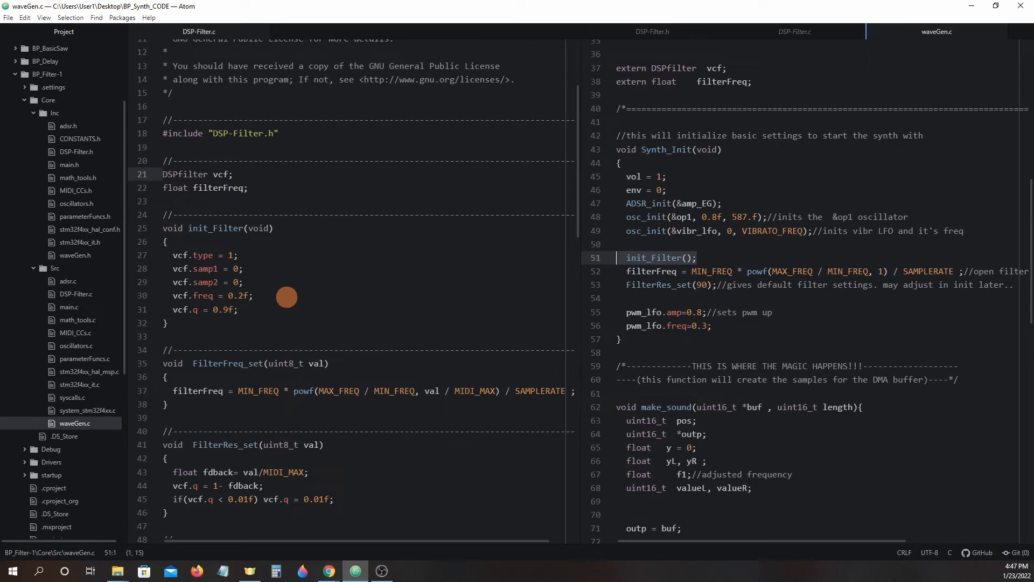
Scroll DSP-Filter.c past FilterFreq_set, FilterRes_set and FilterType_set down to SetFilterValue.
scroll("down", 3)
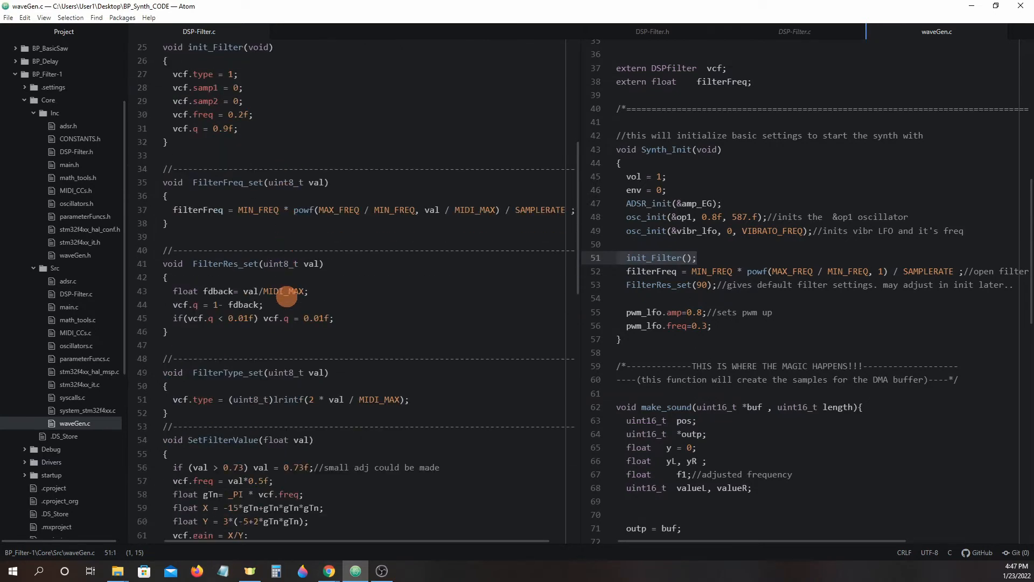
mouse_move(232, 182)
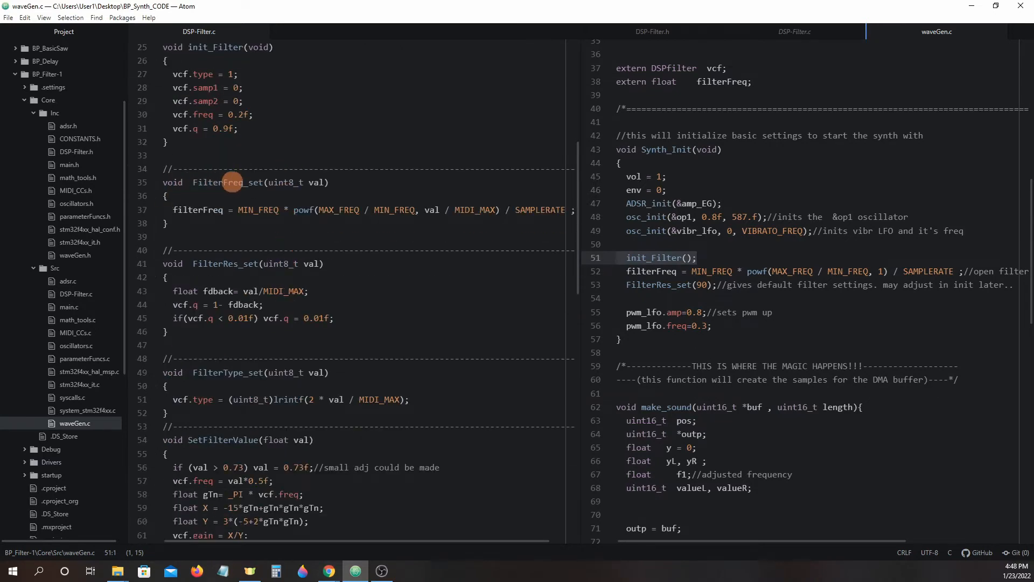
mouse_move(302, 274)
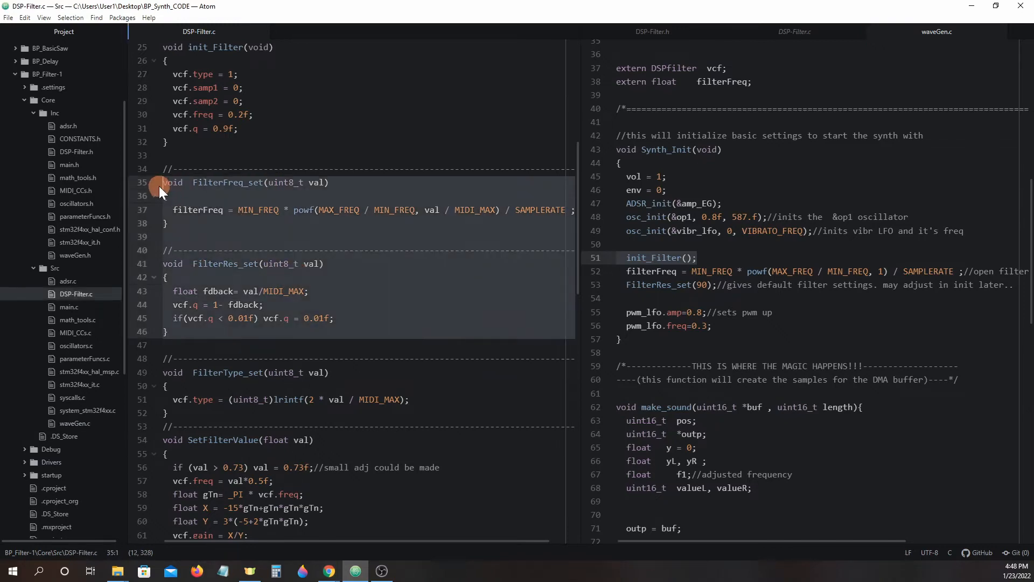
mouse_move(405, 249)
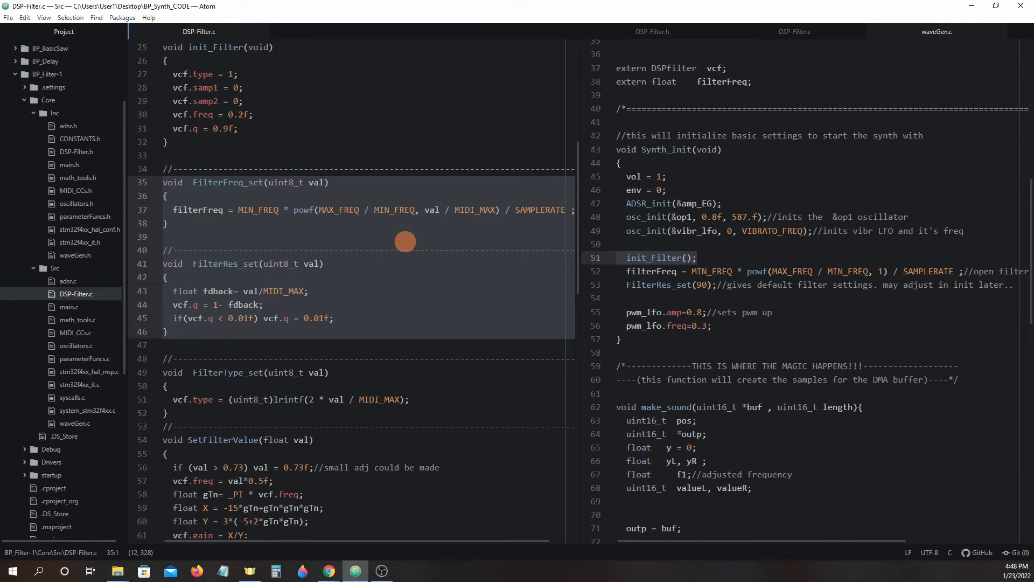
left_click(162, 183)
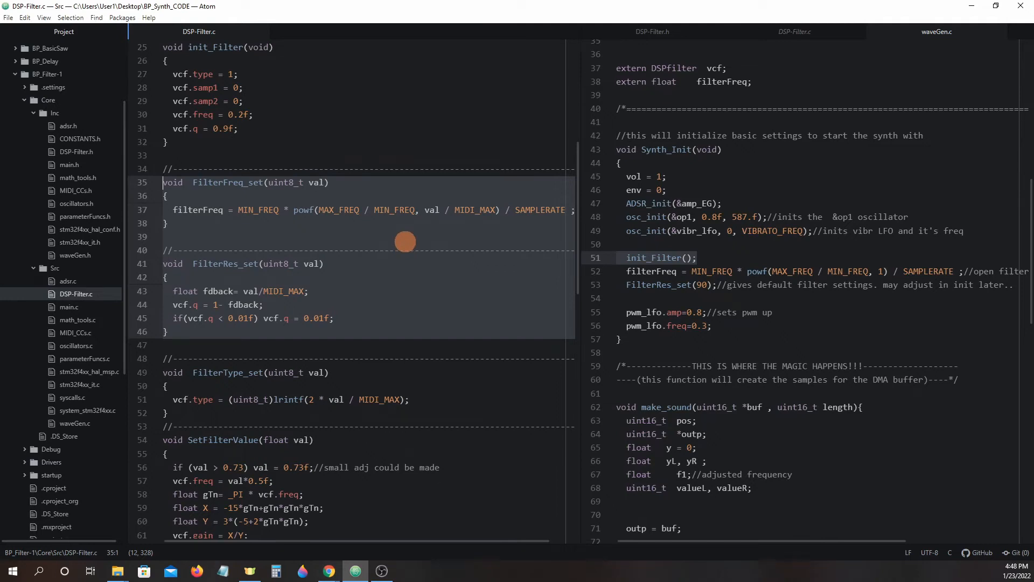
scroll("down", 3)
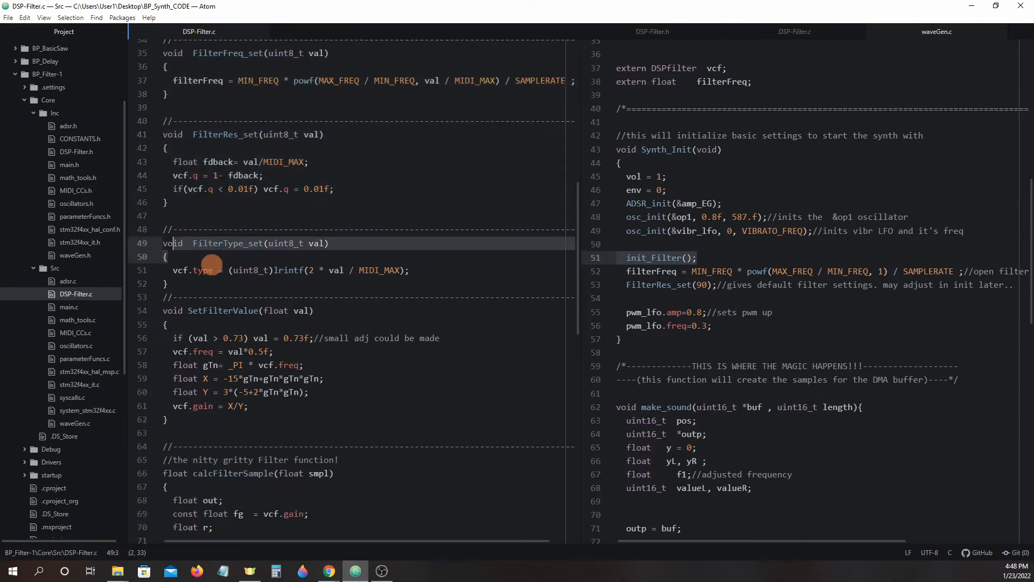
mouse_move(414, 280)
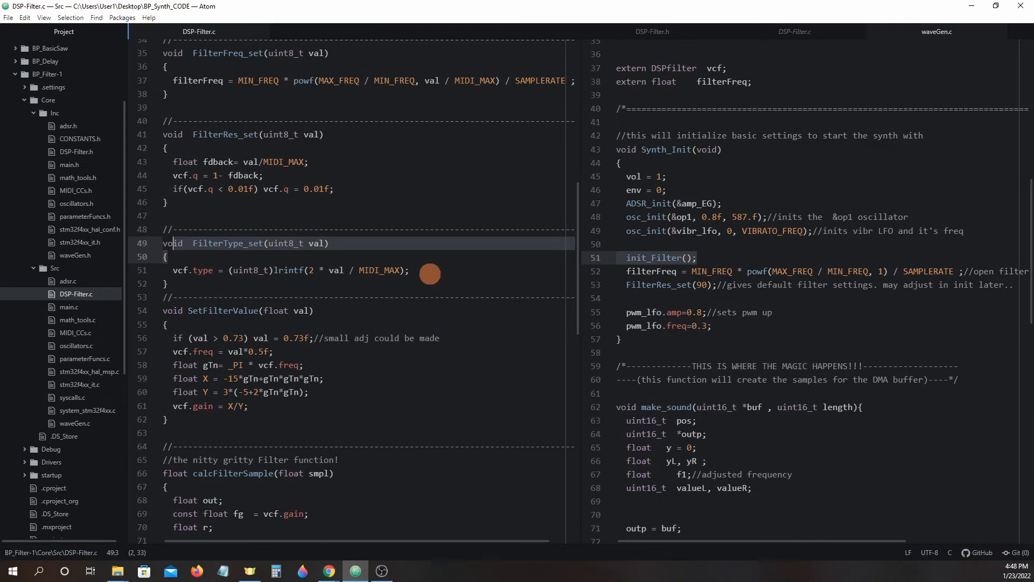
left_click(434, 270)
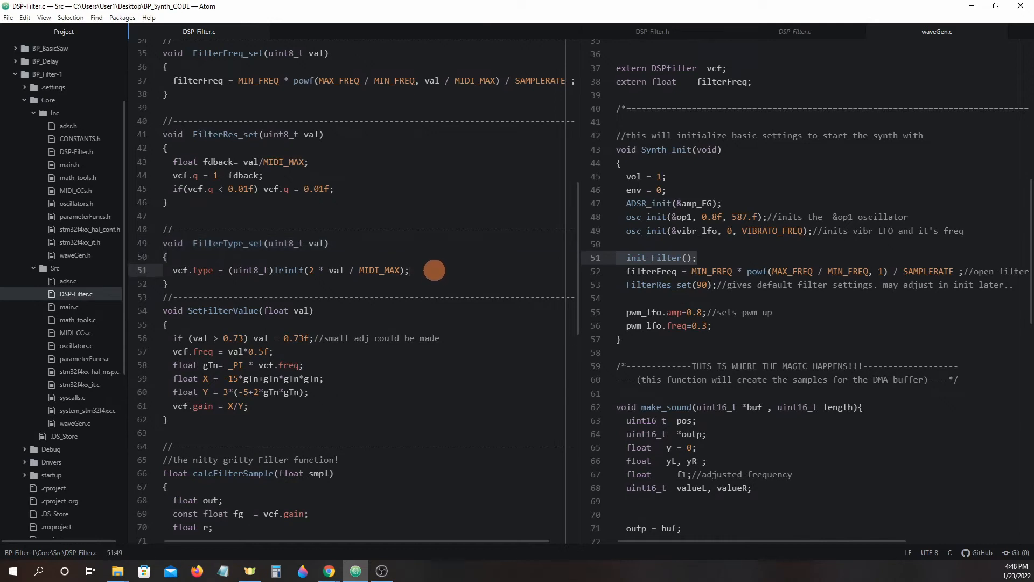
scroll("down", 3)
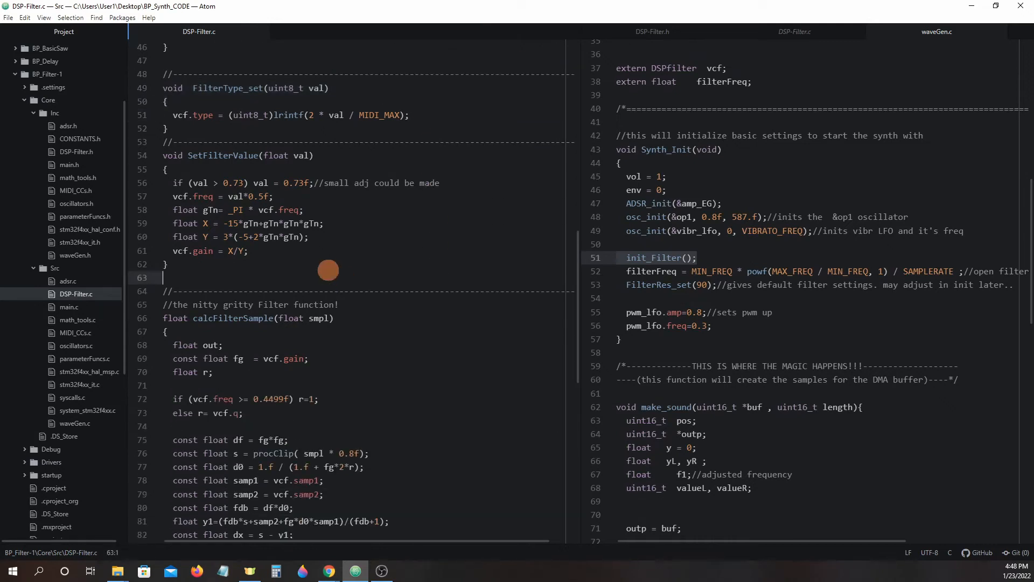
Select SetFilterValue (lines 54–62) in DSP-Filter.c, then scroll on toward calcFilterSample.
left_click(163, 159)
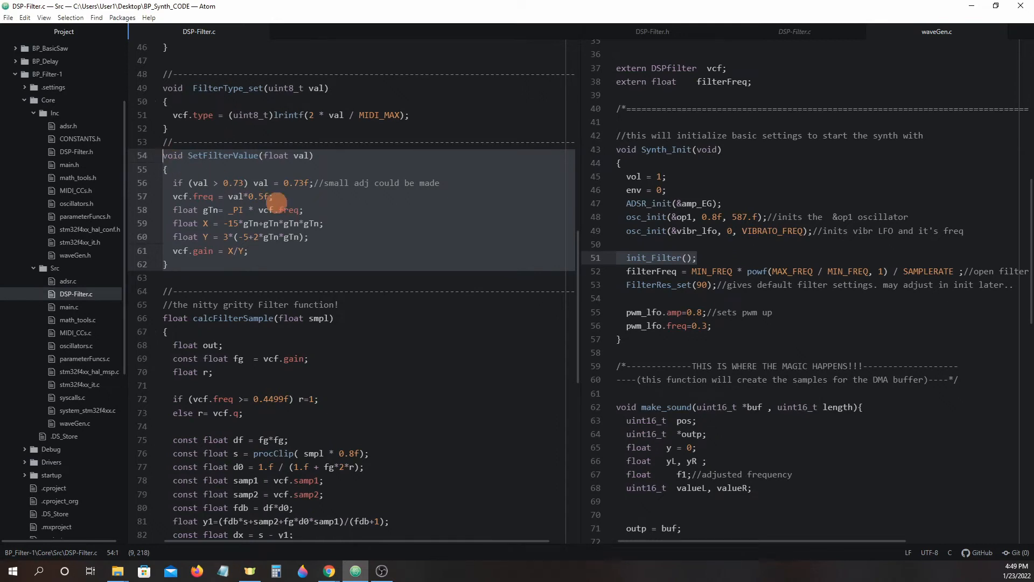
mouse_move(810, 298)
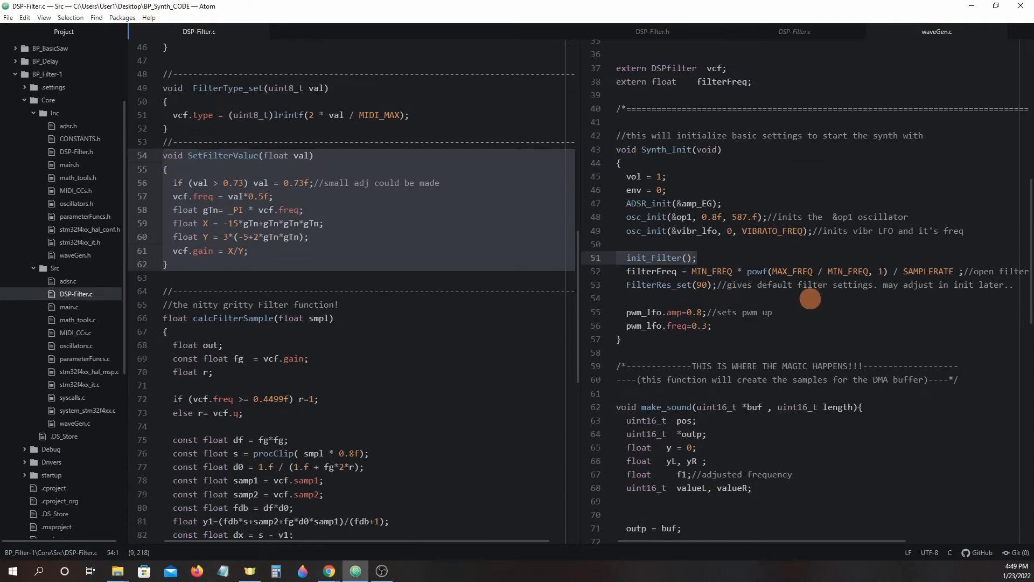
scroll("down", 3)
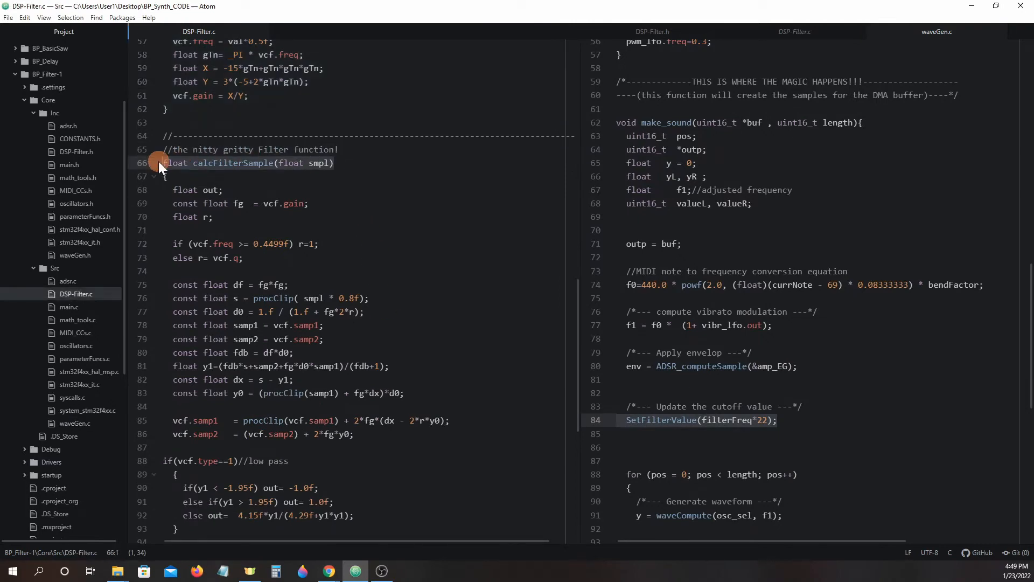
mouse_move(405, 293)
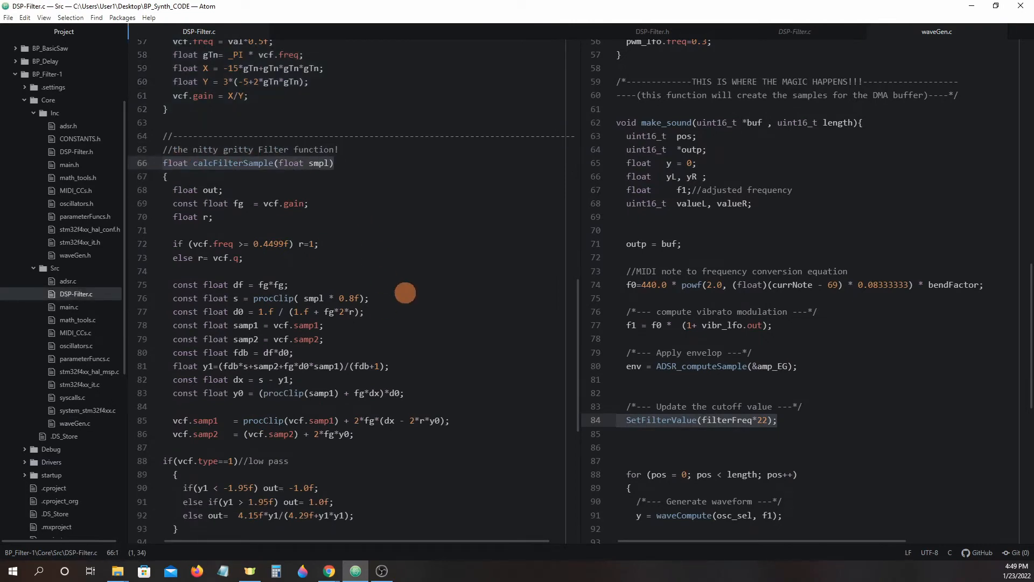
Scroll DSP-Filter.c through calcFilterSample to its low-pass and high-pass output branches.
scroll("down", 3)
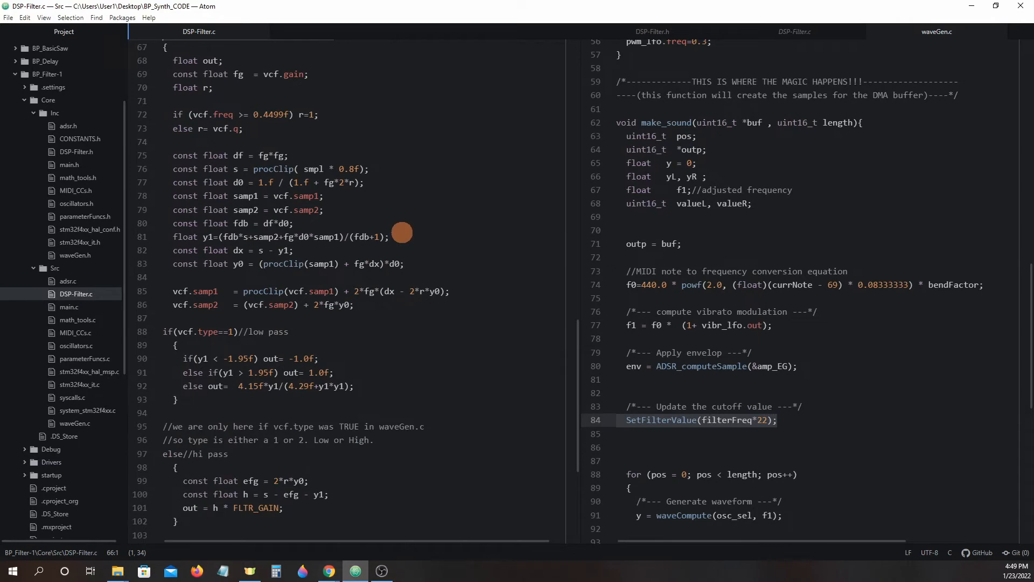
mouse_move(724, 359)
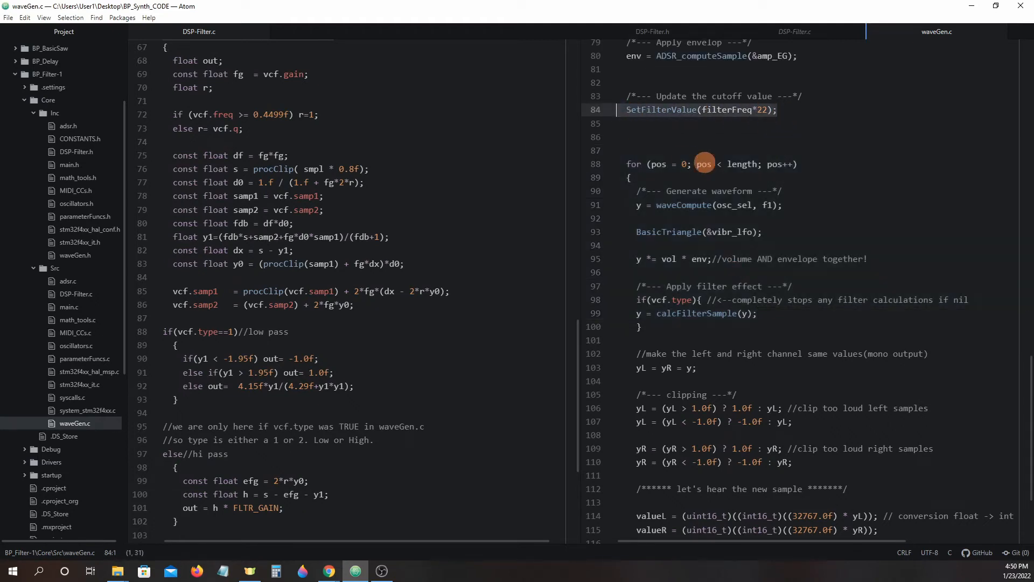
left_click(677, 164)
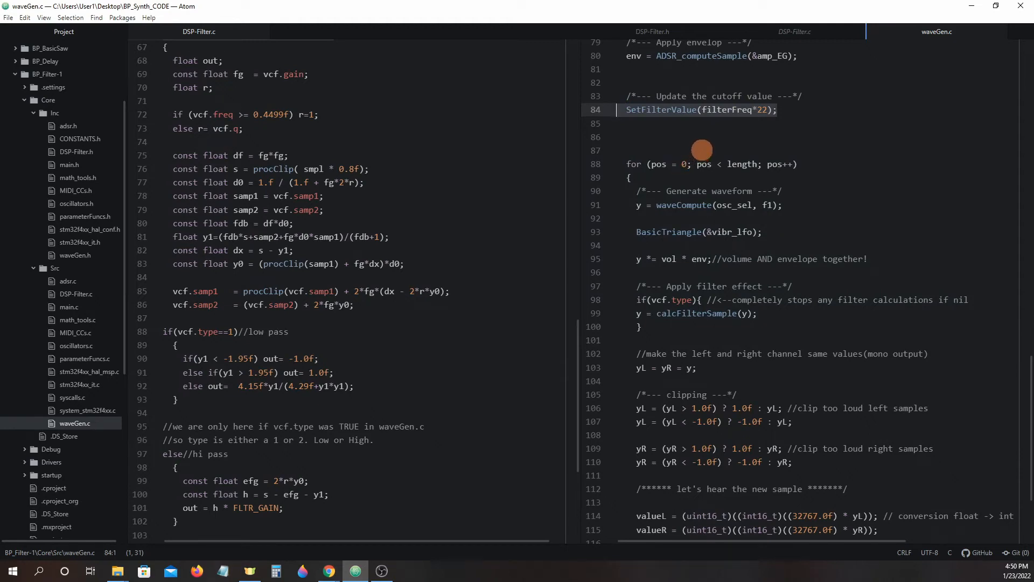
mouse_move(735, 288)
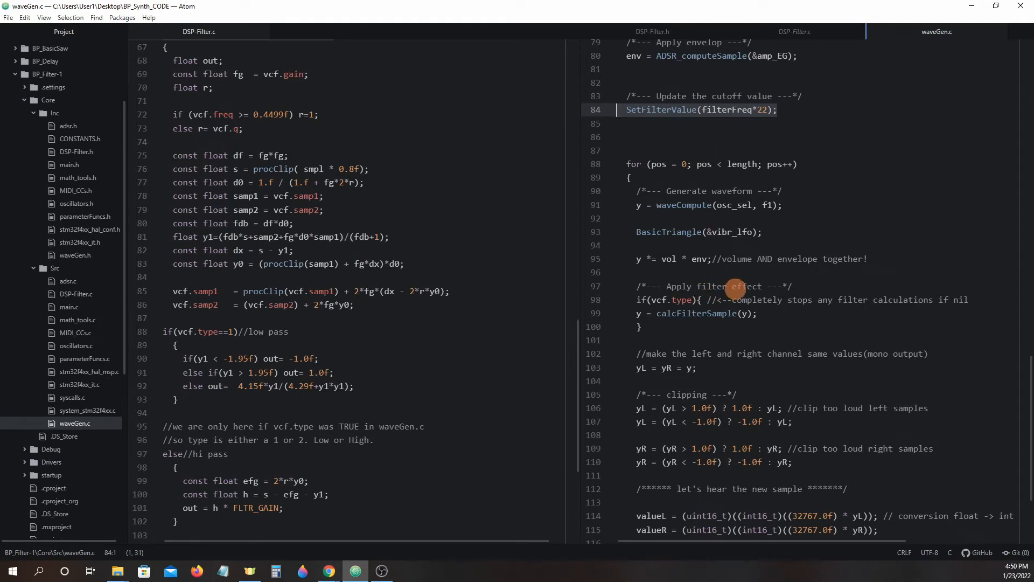
mouse_move(270, 330)
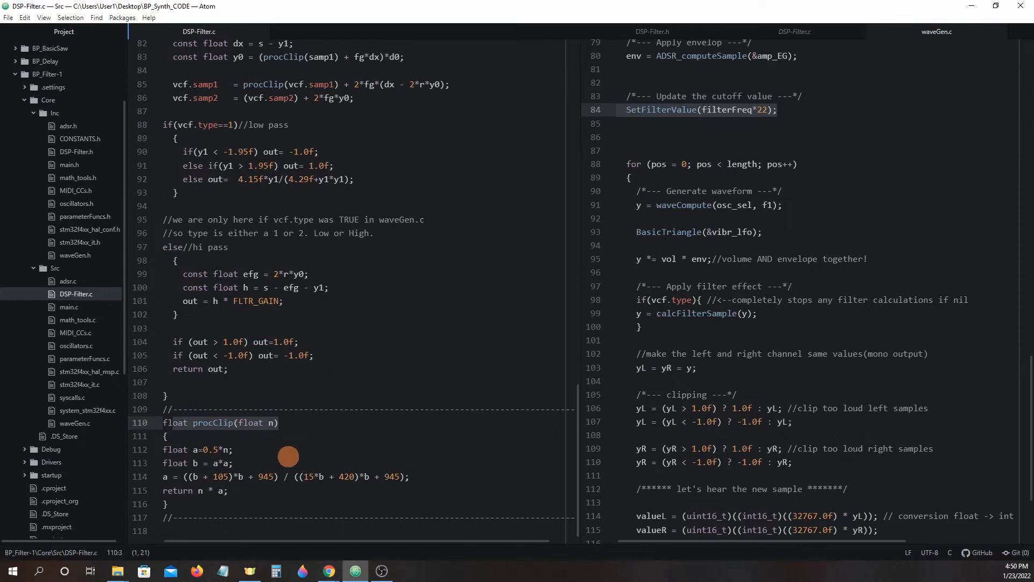
Scroll DSP-Filter.c back up past procClip to init_Filter and the setters (lines 23–56).
scroll("up", 3)
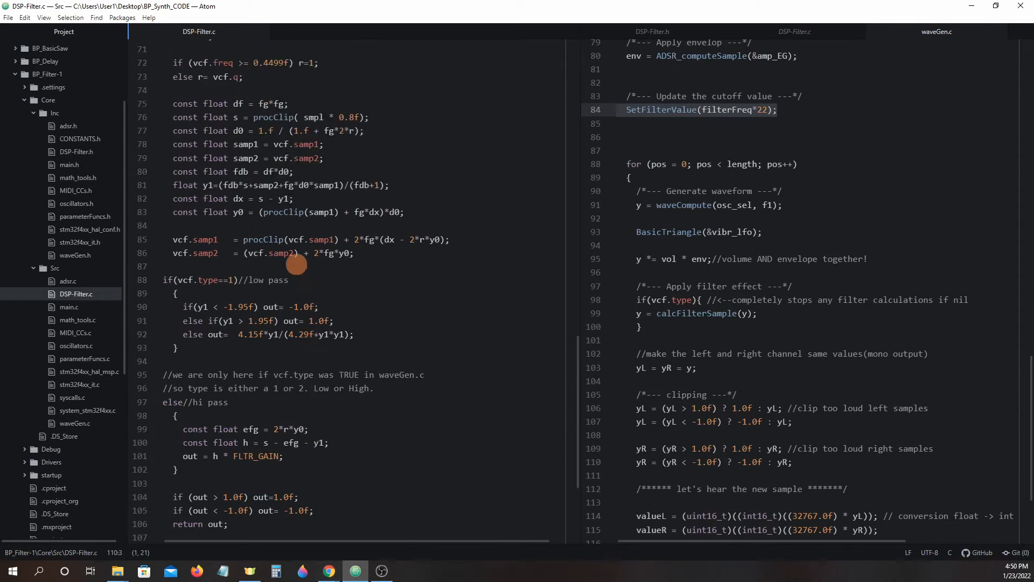
mouse_move(438, 355)
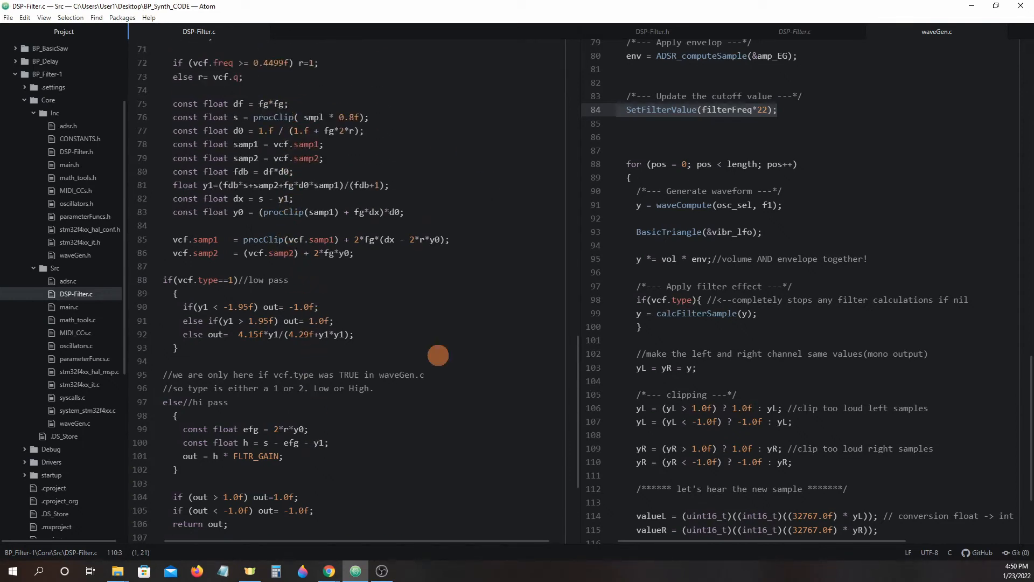
scroll("up", 3)
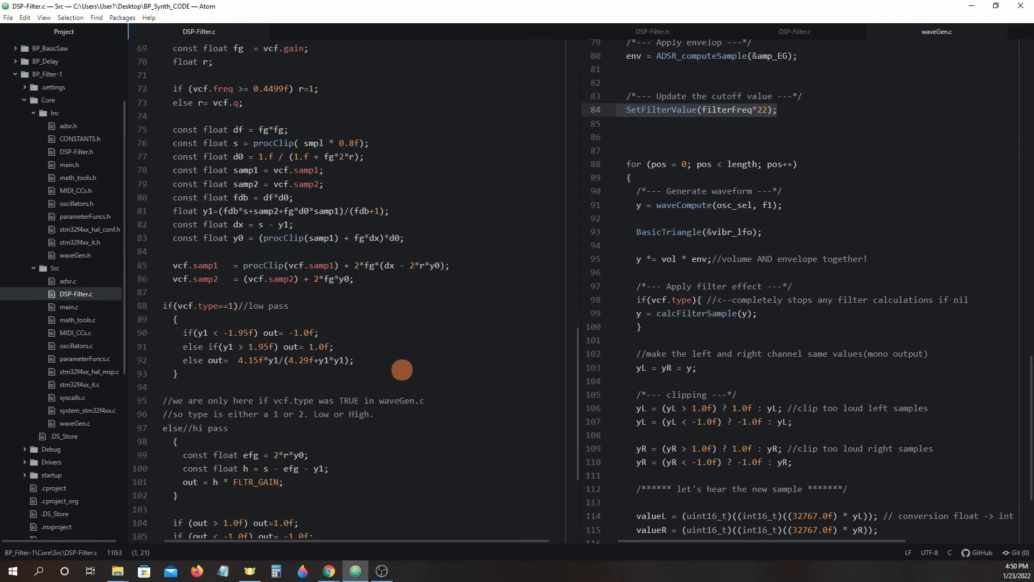
scroll("up", 3)
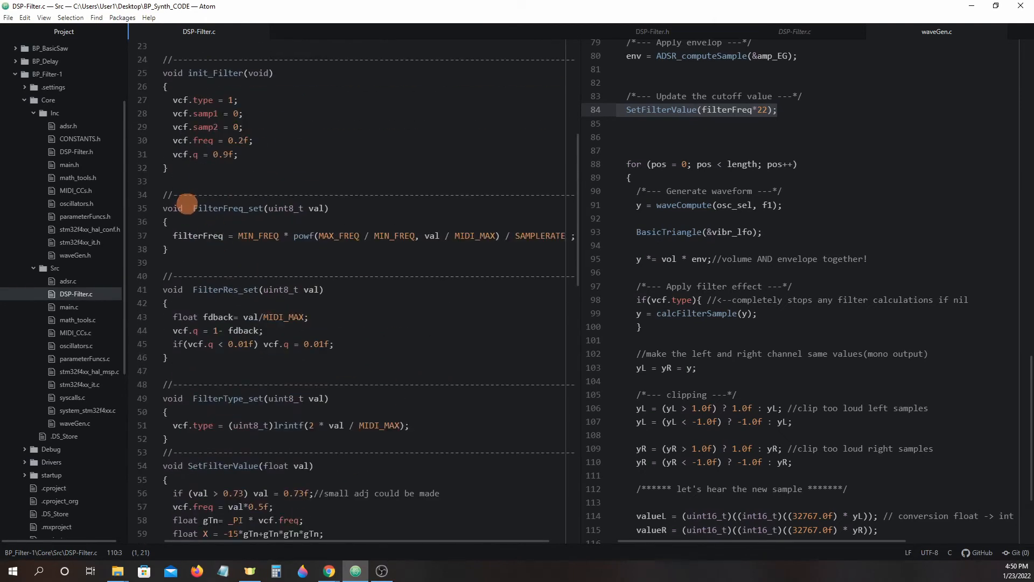
Select lines 35–49 covering FilterFreq_set, FilterRes_set and FilterType_set in DSP-Filter.c.
left_click(189, 290)
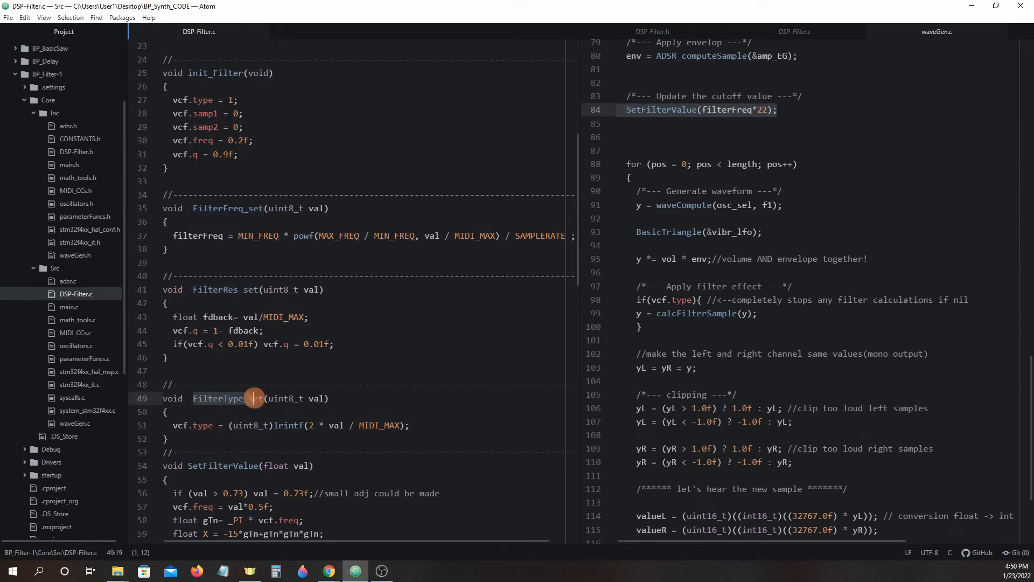
scroll("down", 3)
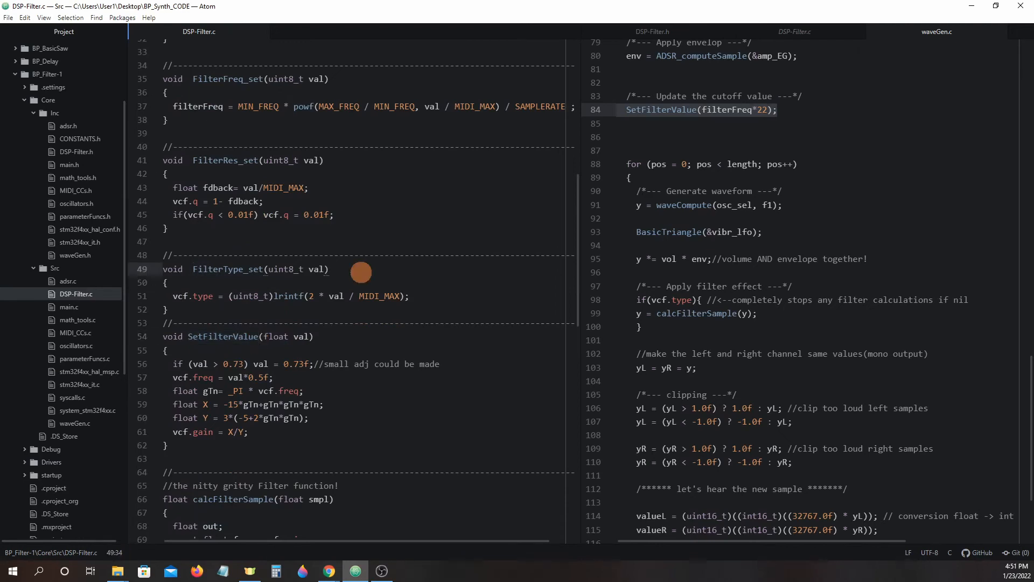
left_click(168, 120)
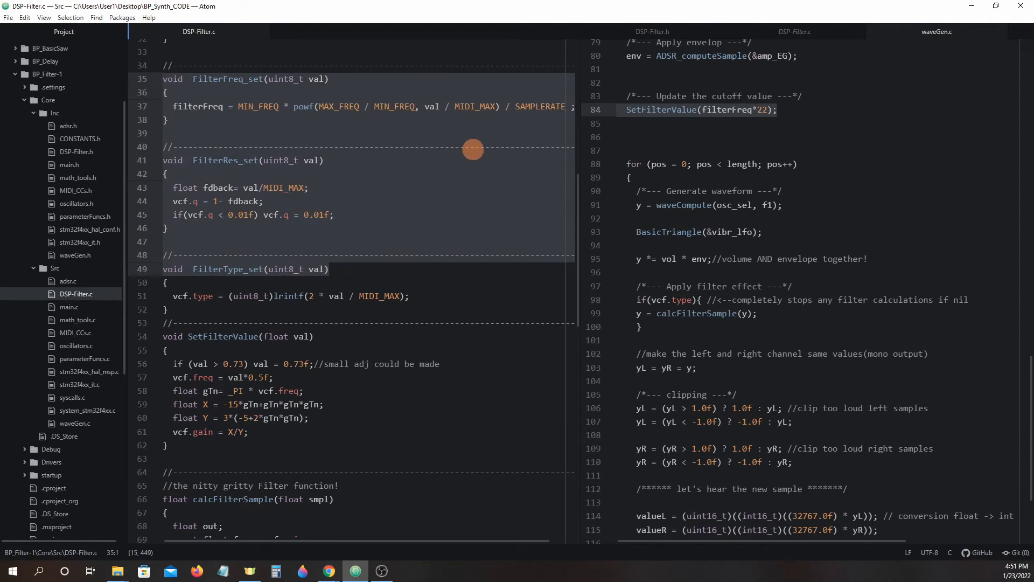
mouse_move(356, 191)
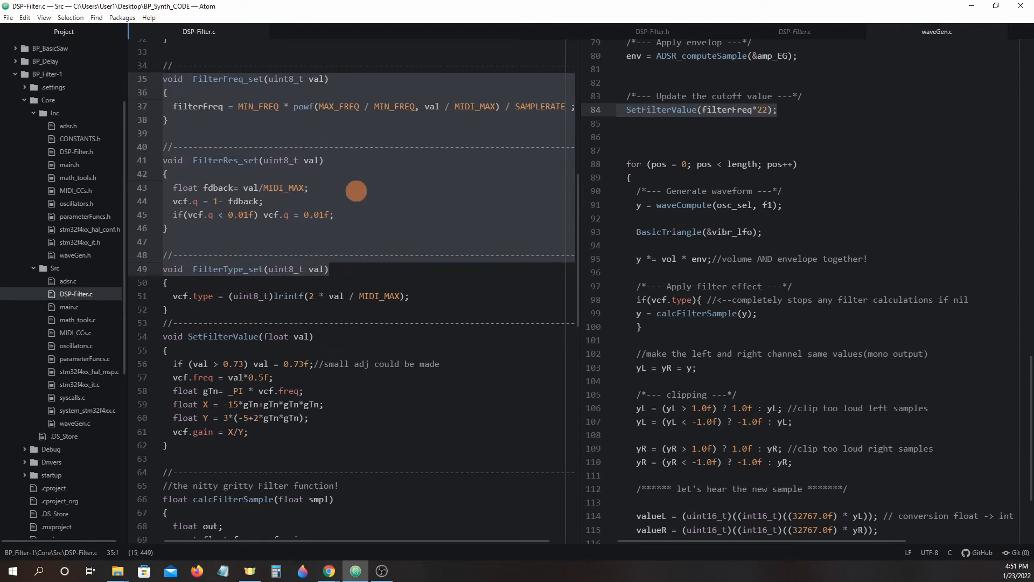
mouse_move(75, 333)
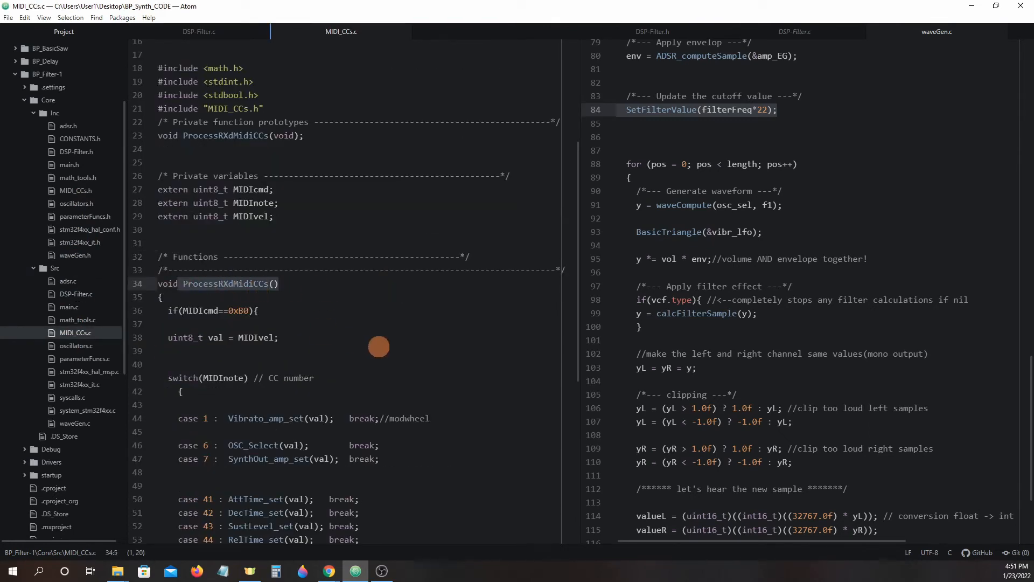
Select MIDI_CCs.c cases 71, 73 and 74 (lines 61–64) that call the filter setters.
scroll("down", 3)
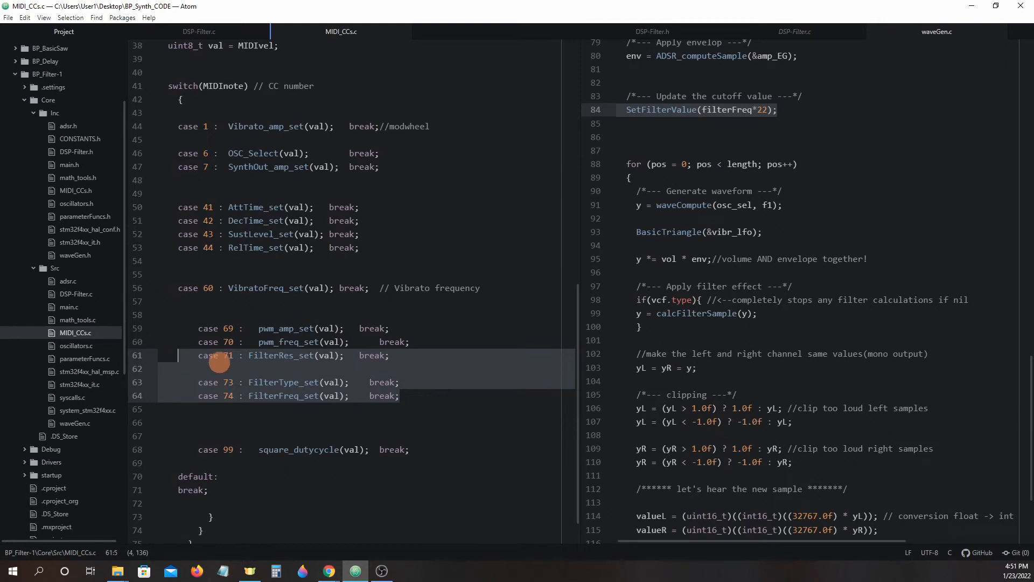
left_click(198, 32)
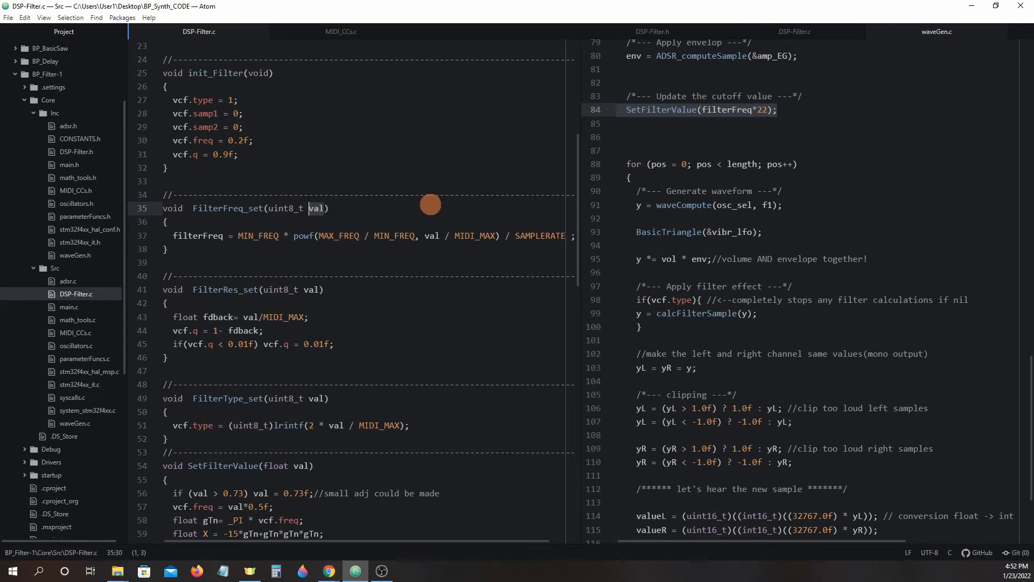
Select '/ SAMPLERATE' in FilterFreq_set's filterFreq formula on line 37.
left_click(226, 235)
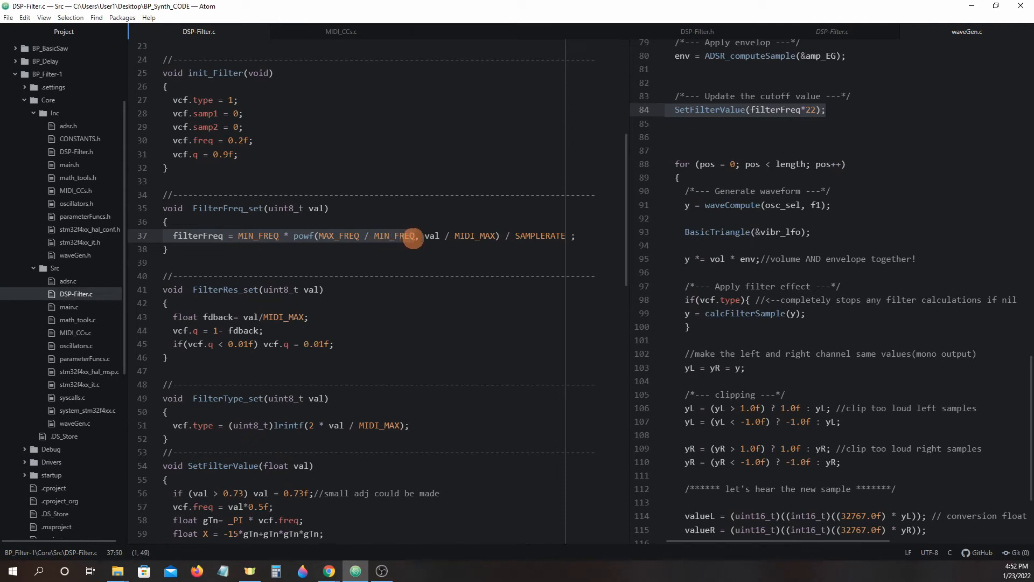
mouse_move(425, 236)
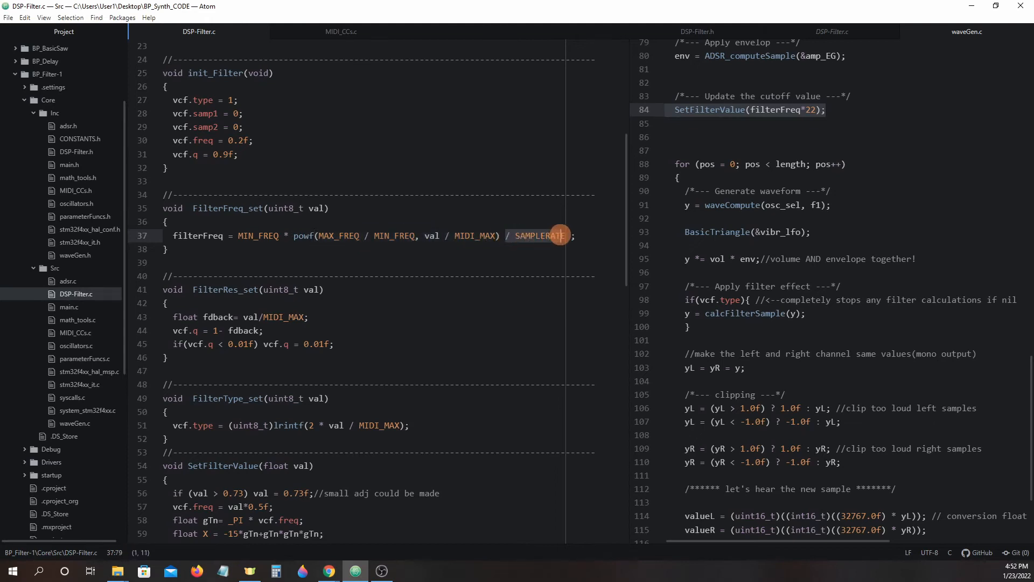
mouse_move(365, 252)
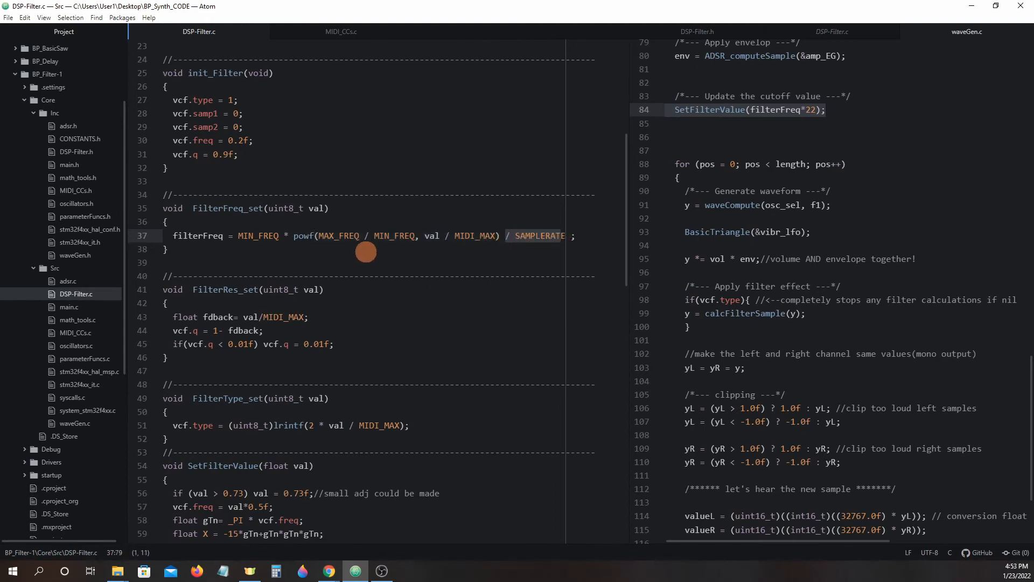
mouse_move(280, 258)
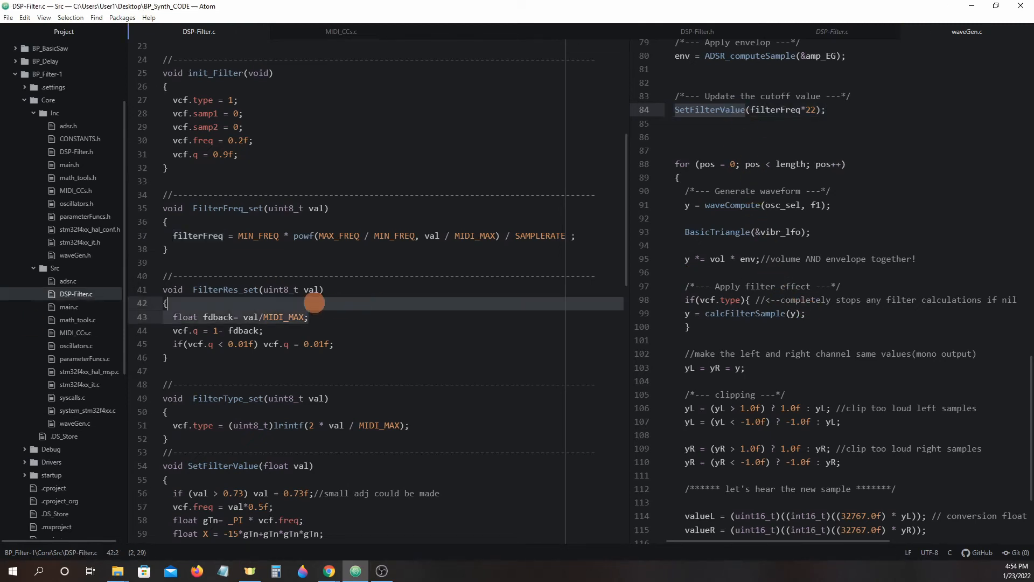
Highlight fdback and '1- fdback' in FilterRes_set, and vcf.type in FilterType_set.
left_click(164, 290)
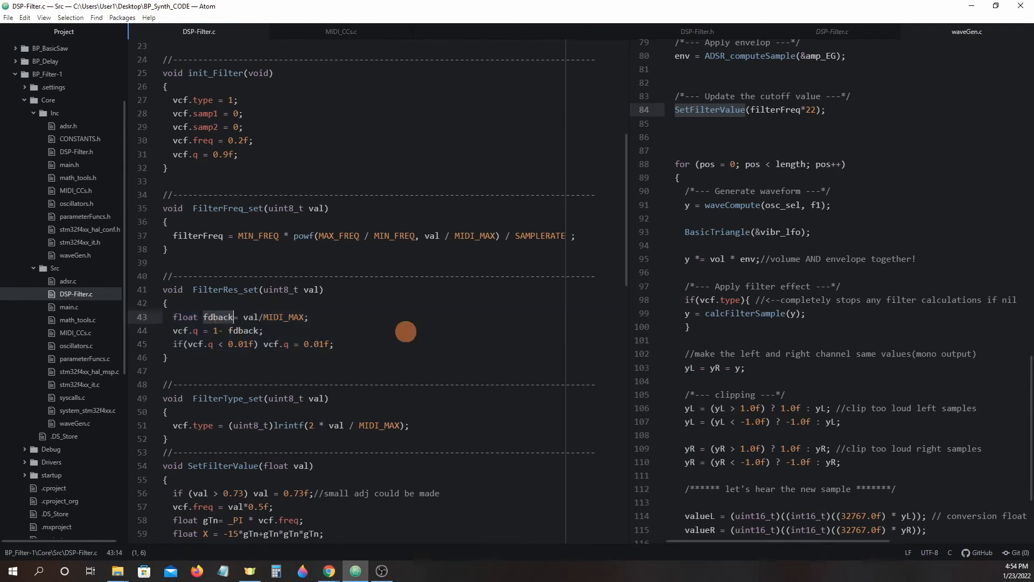
mouse_move(285, 317)
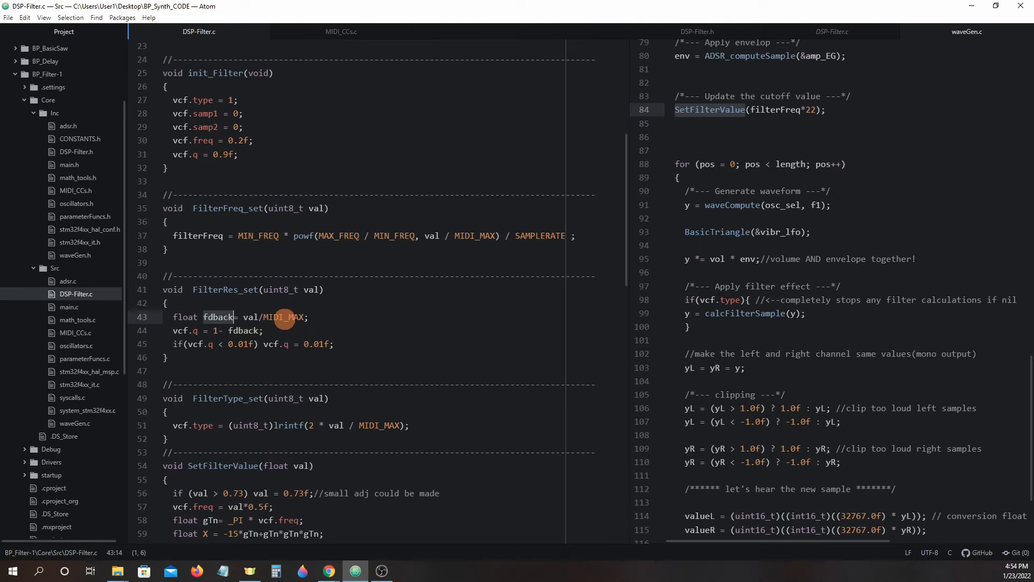
left_click(191, 330)
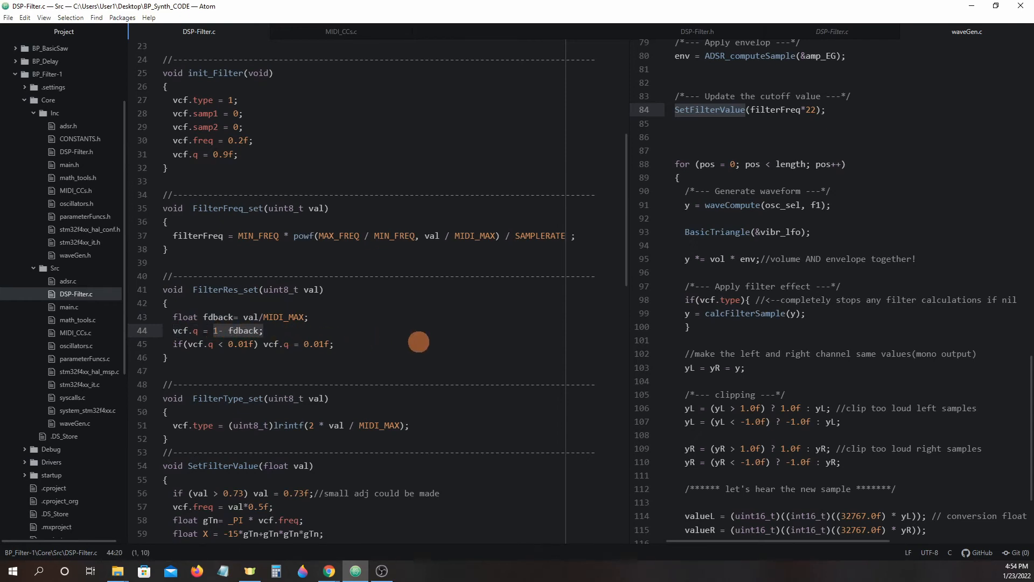
left_click(171, 343)
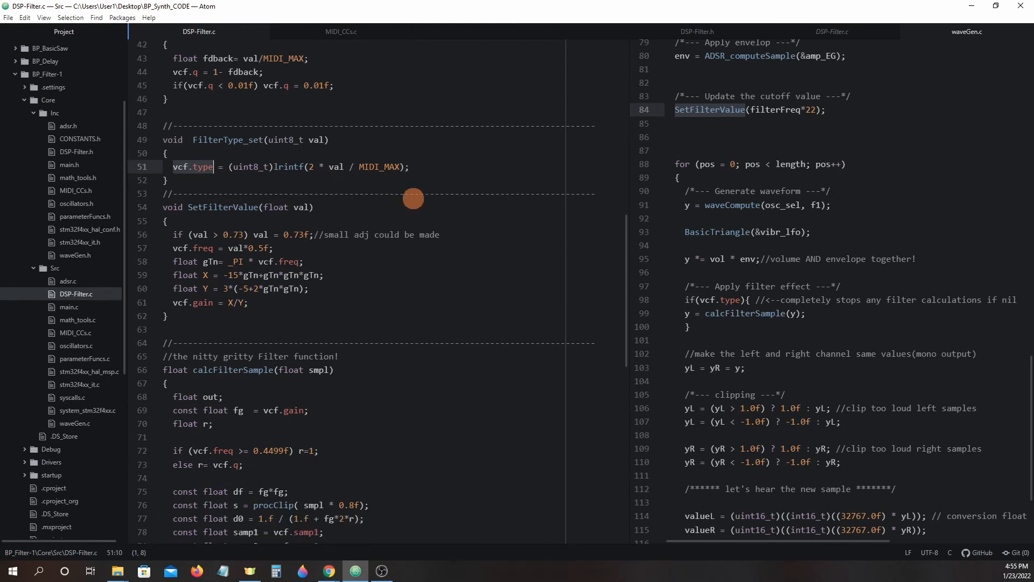
Scroll down to line 88's if(vcf.type==1) check, then back up to FilterType_set.
scroll("down", 3)
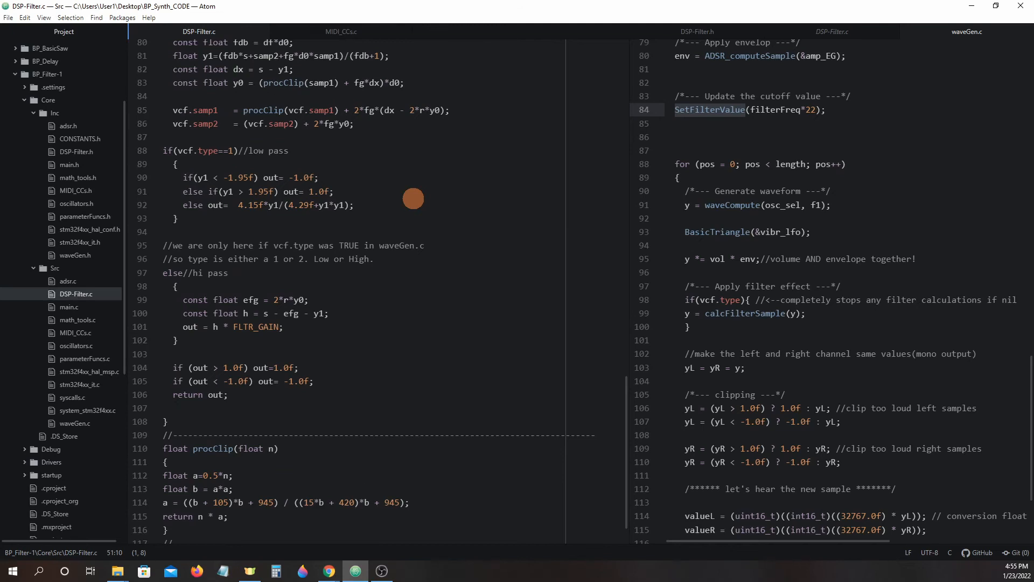
scroll("down", 3)
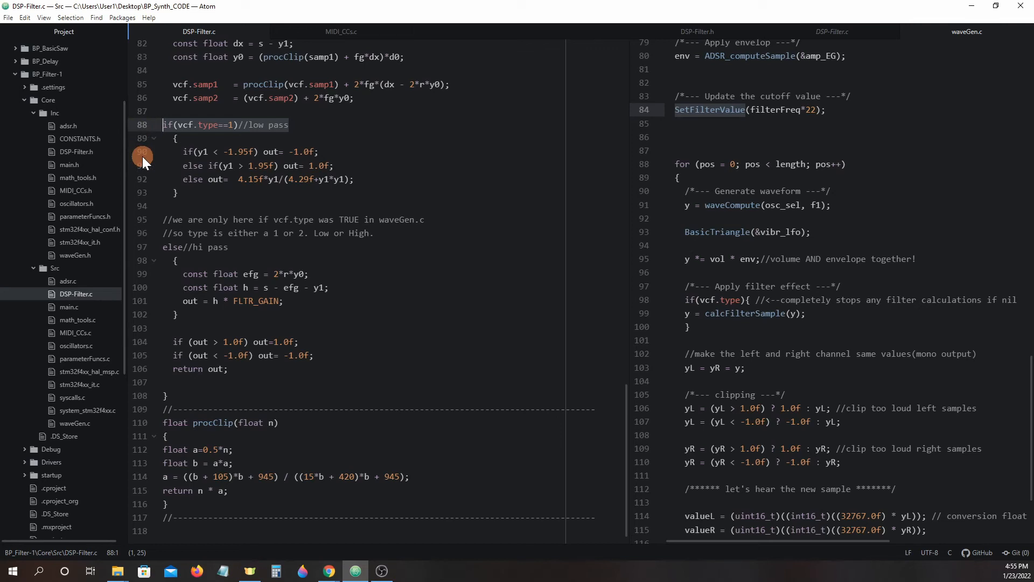
scroll("up", 3)
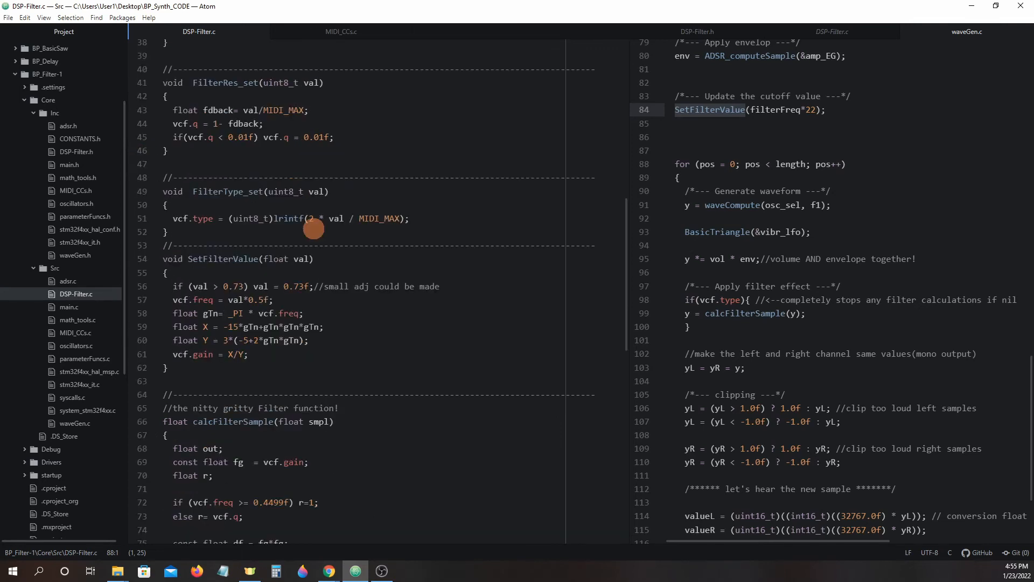
mouse_move(305, 238)
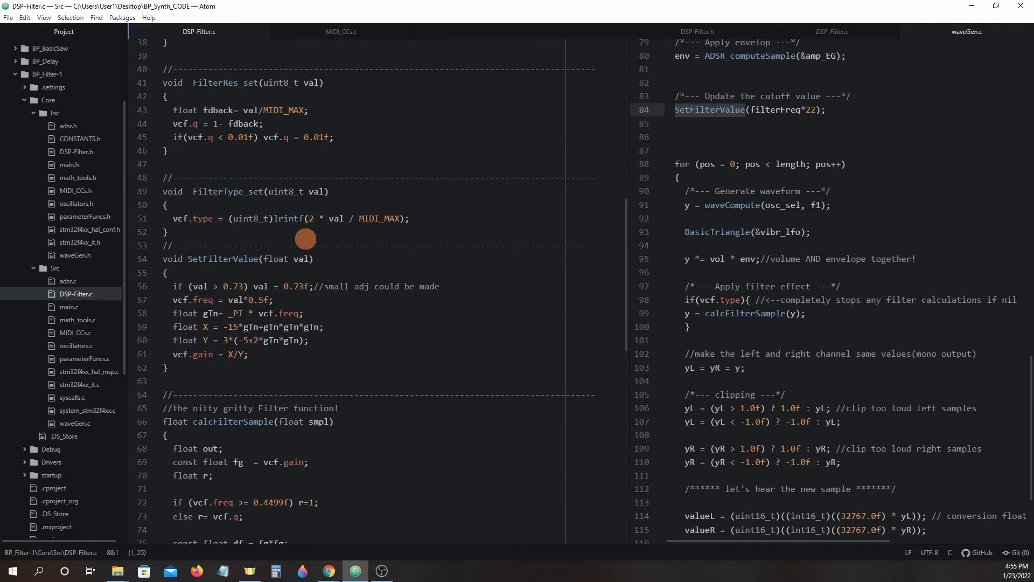
Mark the SetFilterValue function name in DSP-Filter.c, after the resonance and type setters.
left_click(184, 259)
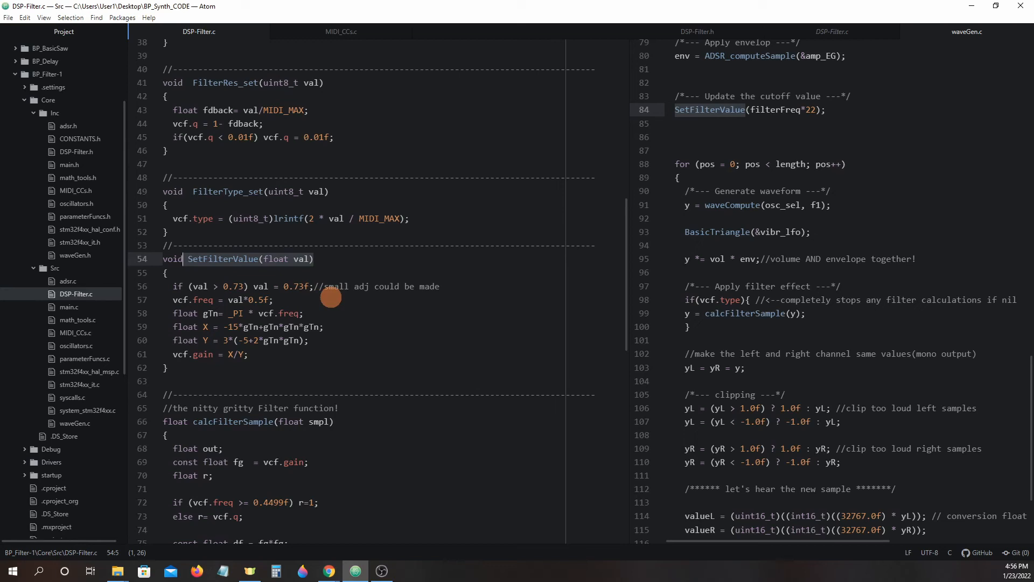
mouse_move(350, 303)
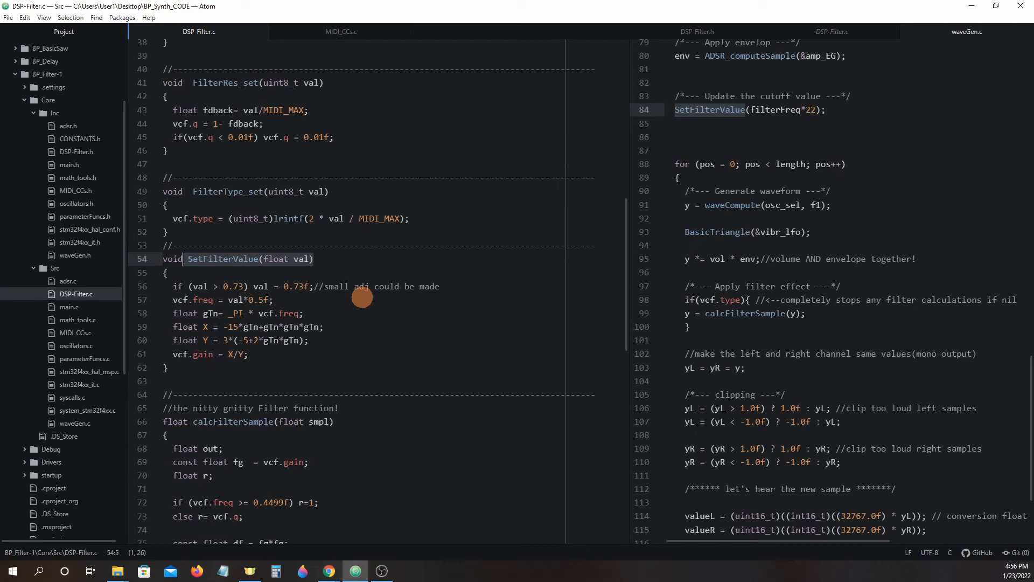
mouse_move(368, 288)
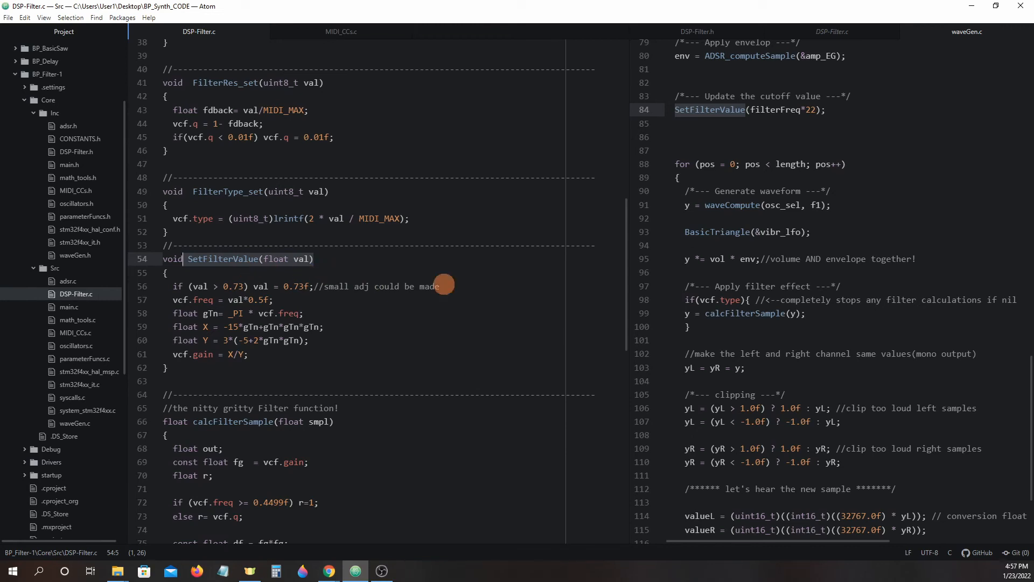
mouse_move(481, 280)
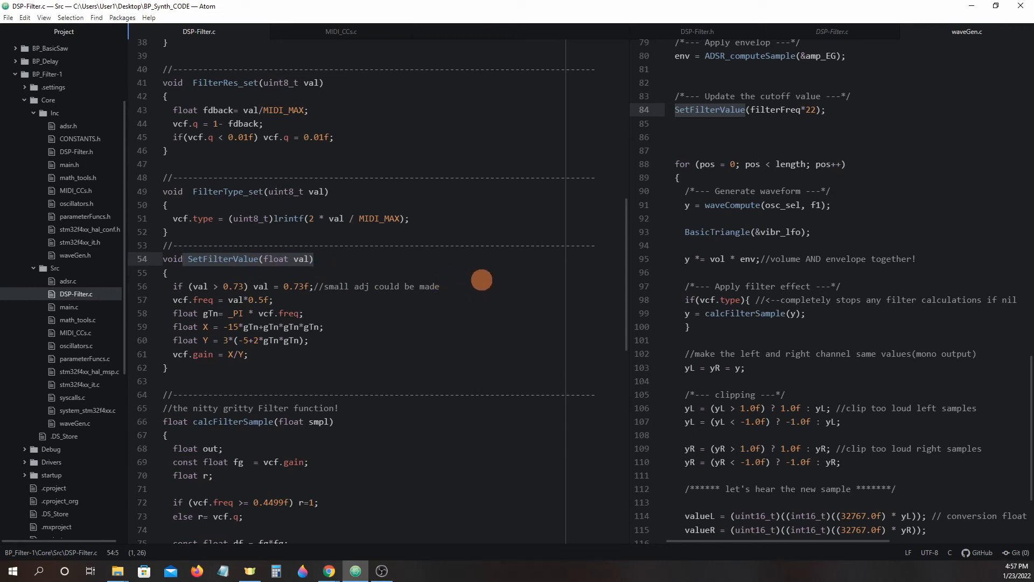
mouse_move(787, 164)
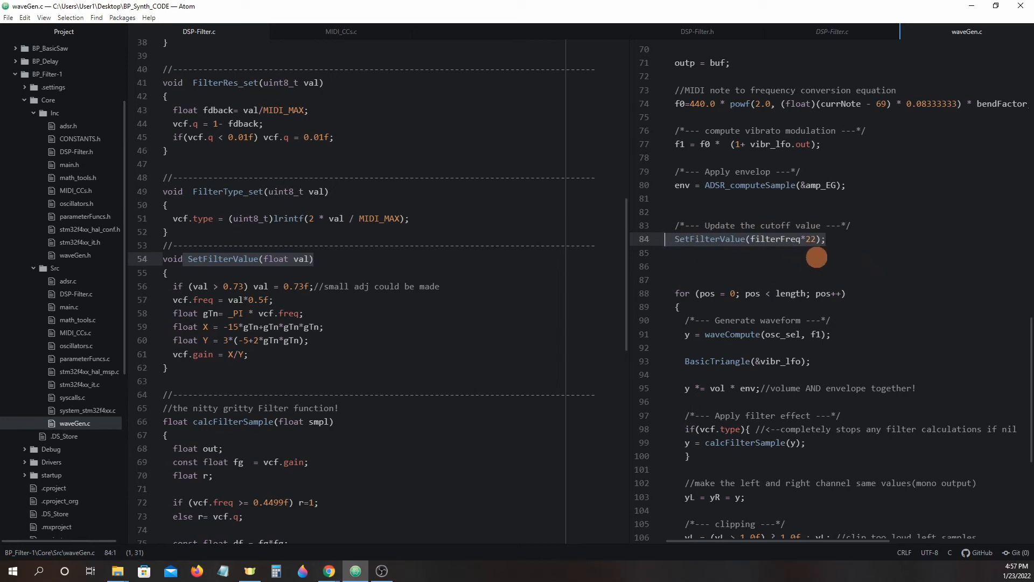
mouse_move(832, 261)
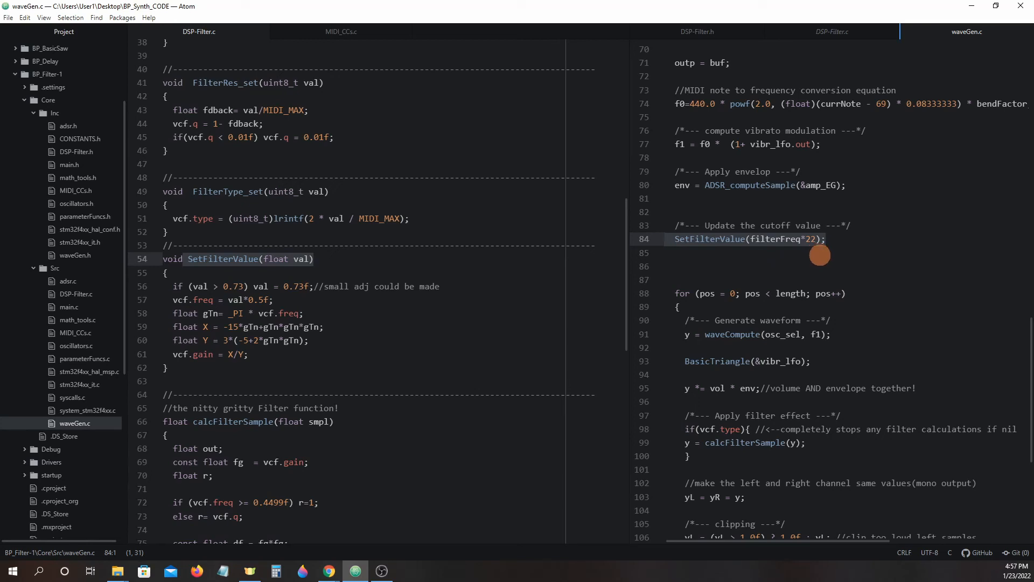
mouse_move(835, 259)
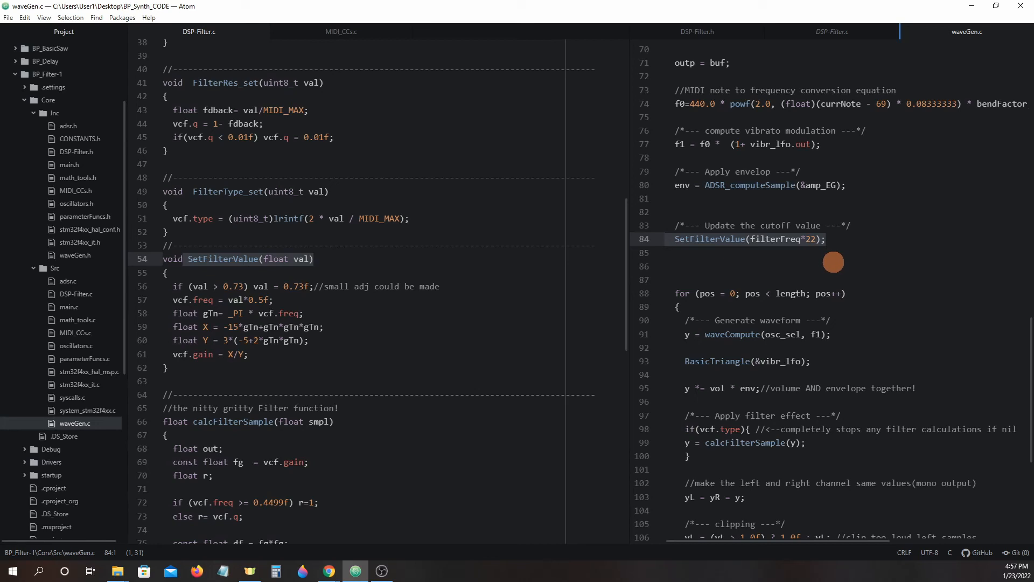
left_click(668, 238)
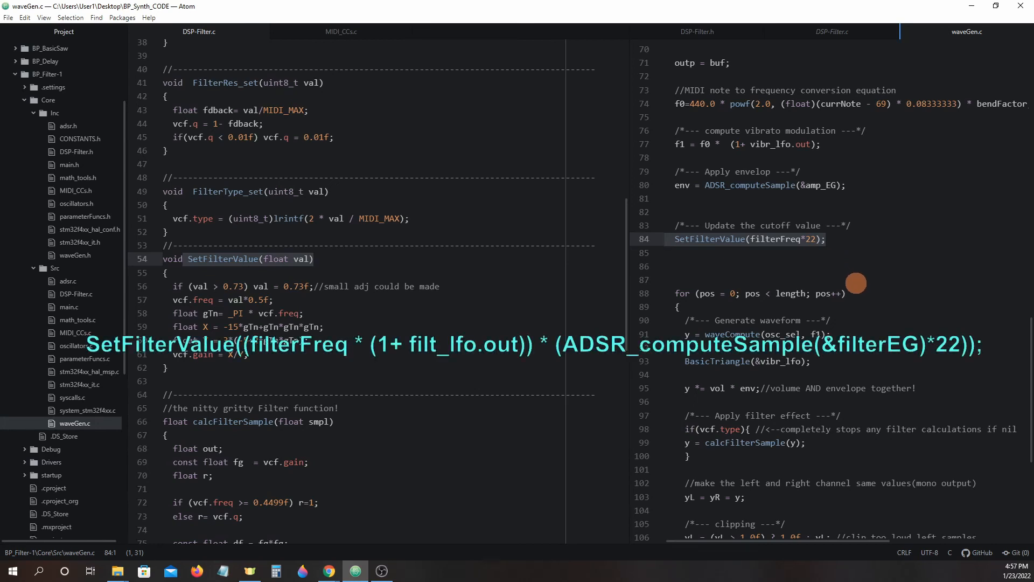
mouse_move(903, 313)
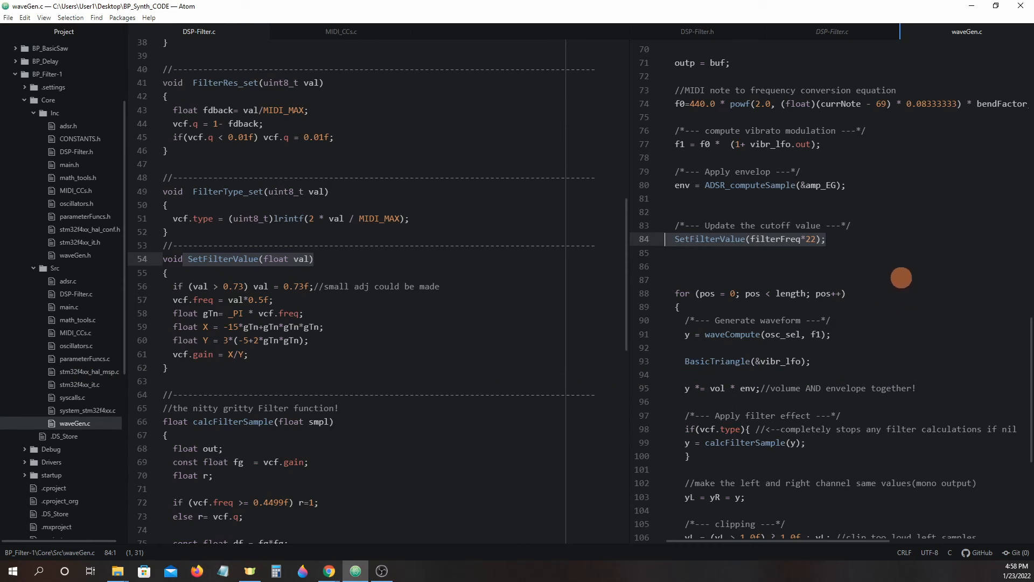
mouse_move(846, 267)
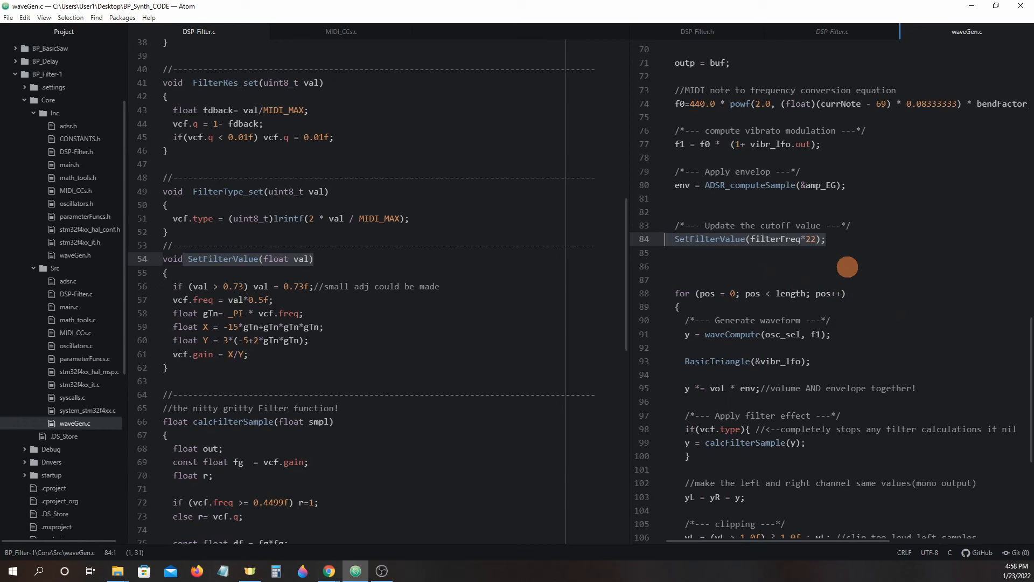
mouse_move(887, 268)
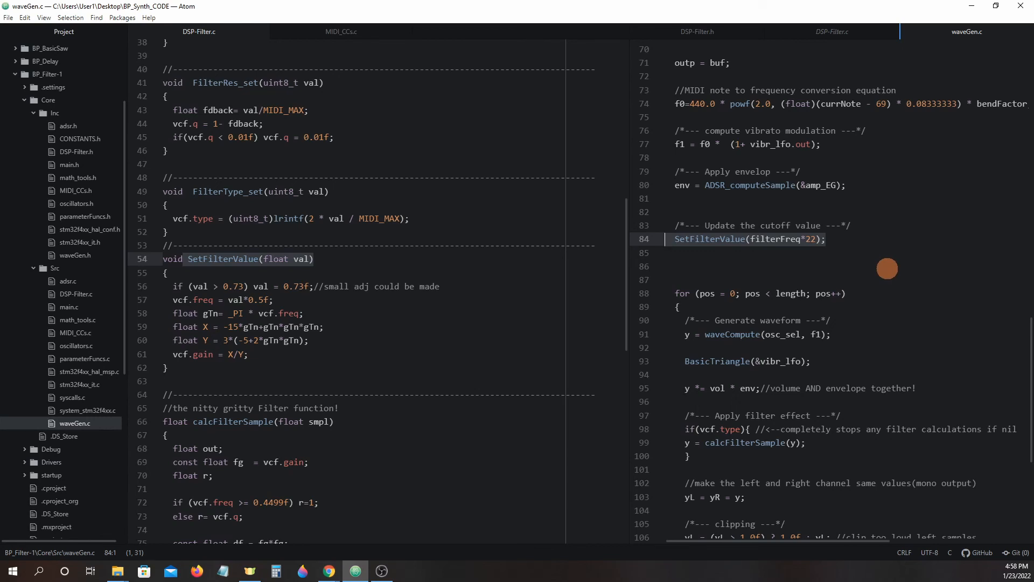
Scroll DSP-Filter.c to calcFilterSample's low-pass and high-pass branches, lines 88–103.
scroll("down", 3)
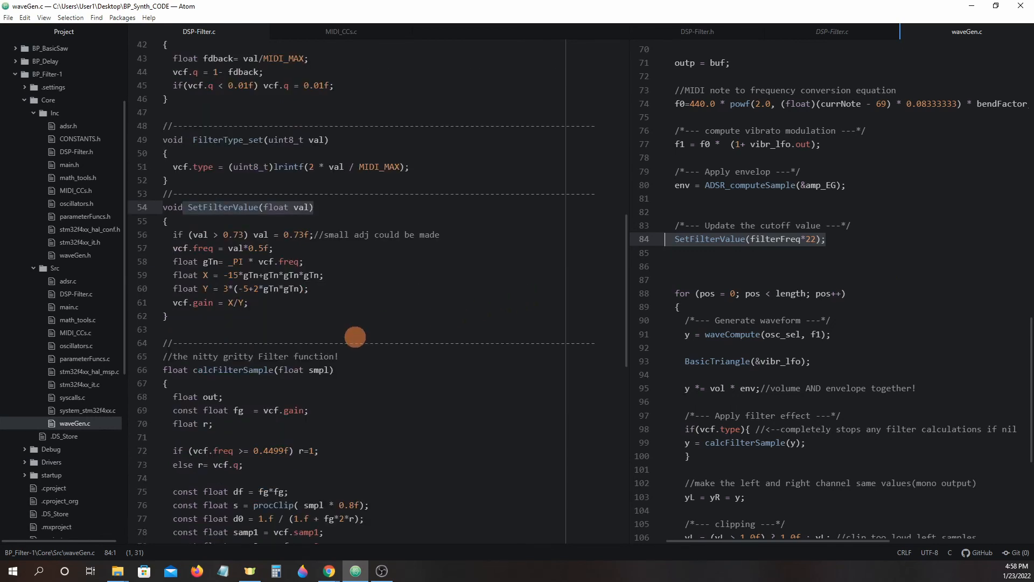
scroll("down", 3)
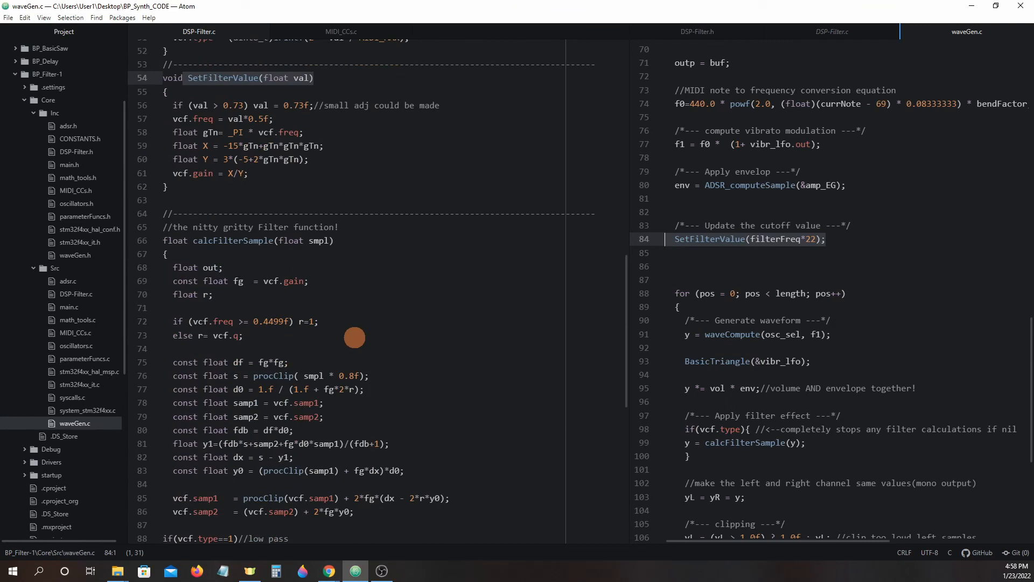
scroll("up", 3)
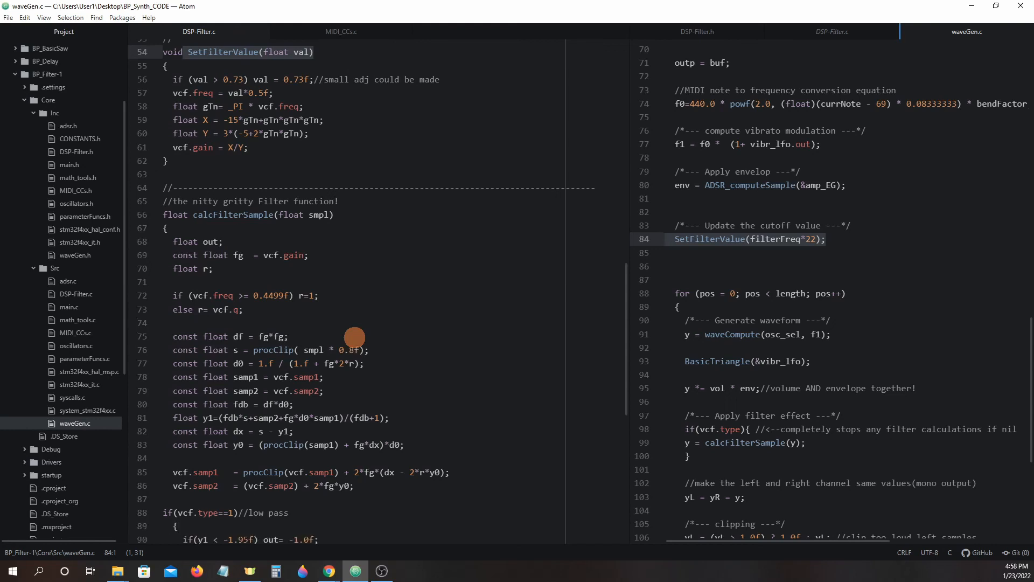
scroll("down", 3)
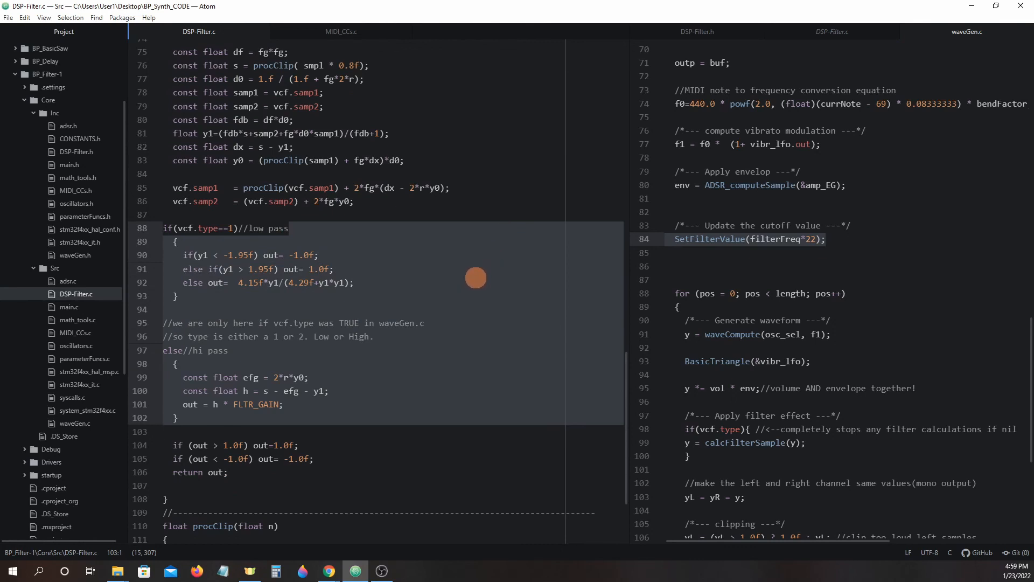
mouse_move(492, 278)
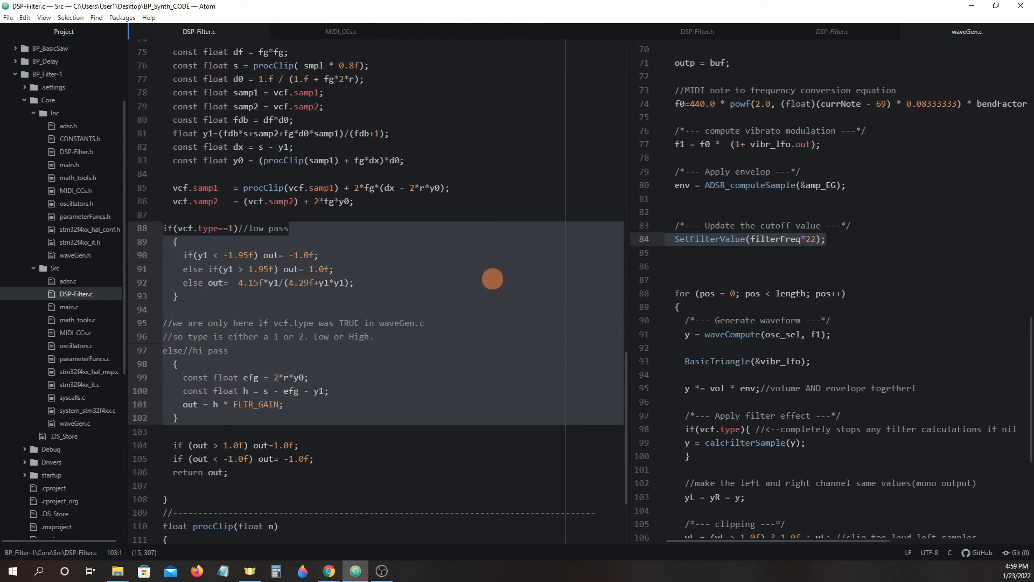
mouse_move(781, 317)
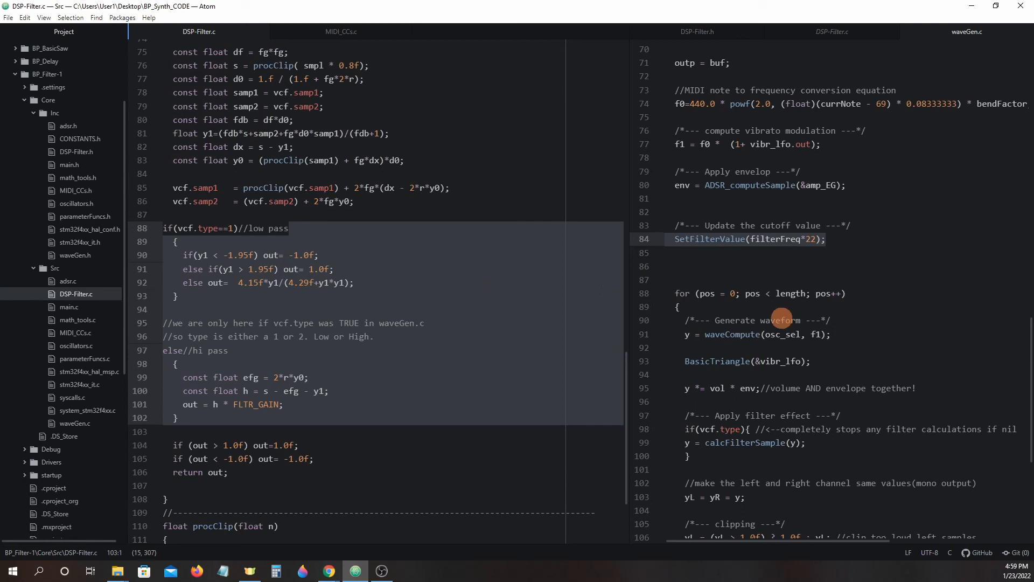
Highlight the if(vcf.type) check and calcFilterSample(y) call in waveGen.c lines 97–100.
left_click(163, 431)
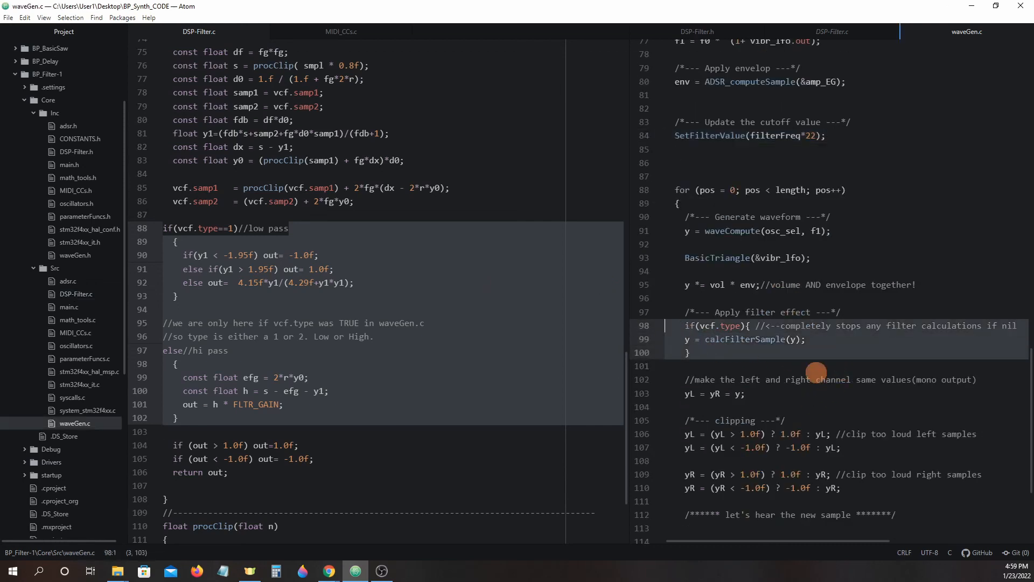
left_click(679, 328)
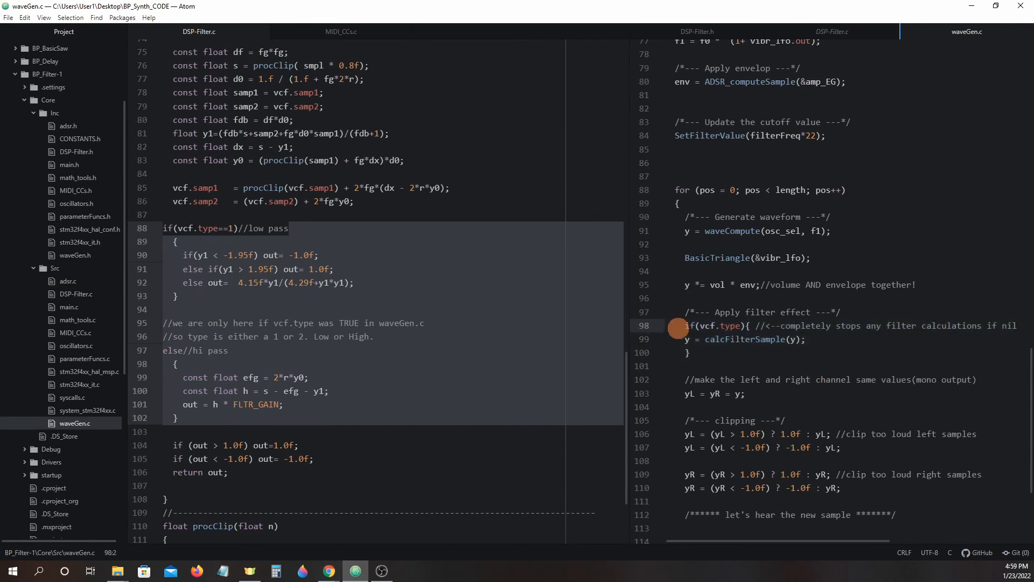
left_click(746, 326)
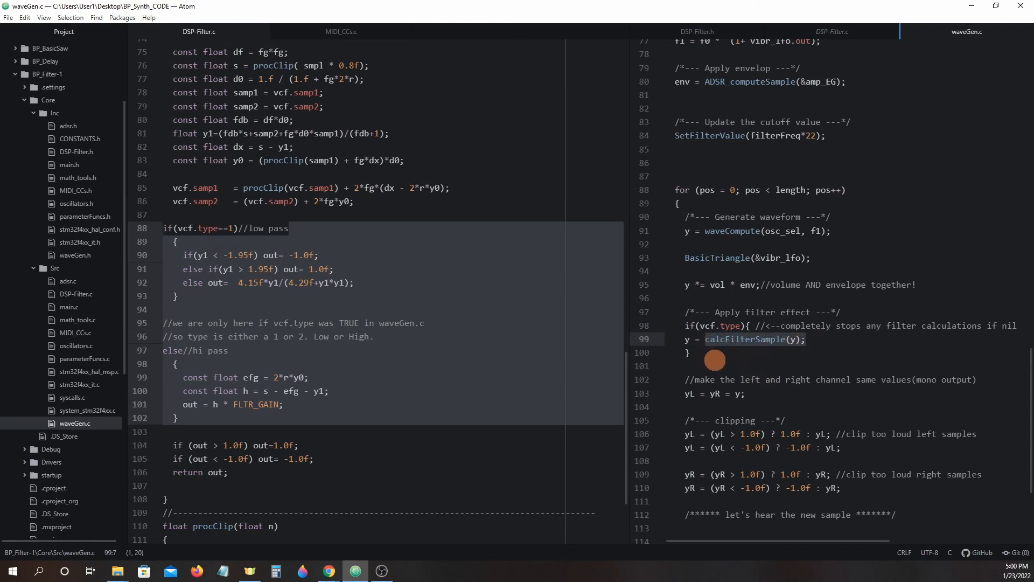
mouse_move(795, 338)
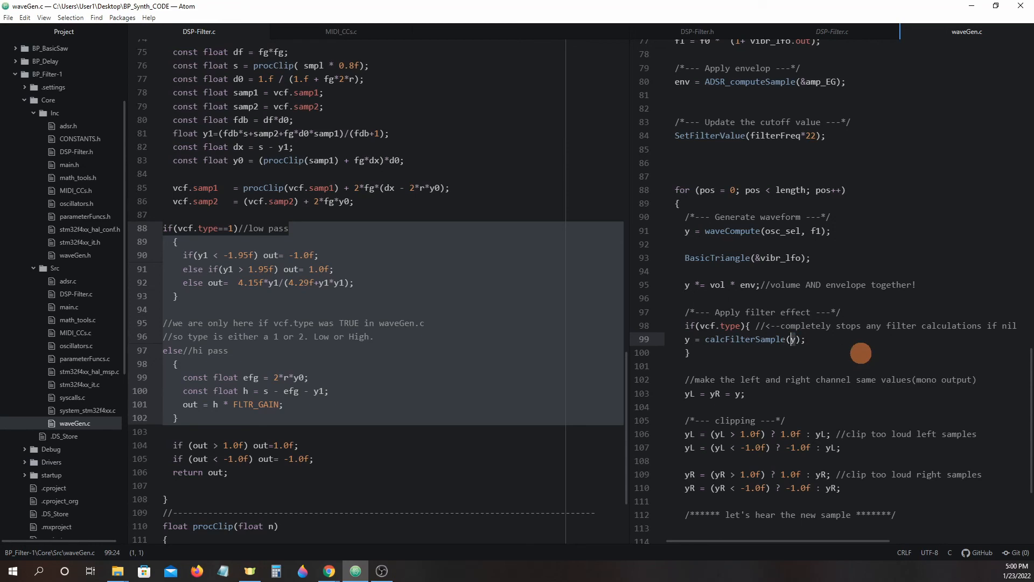
mouse_move(798, 347)
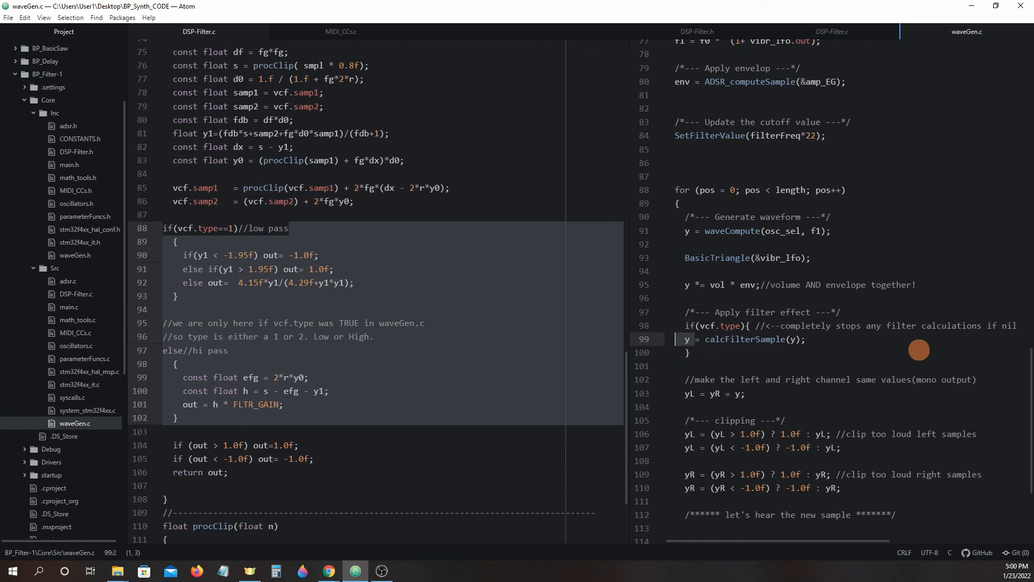
mouse_move(888, 350)
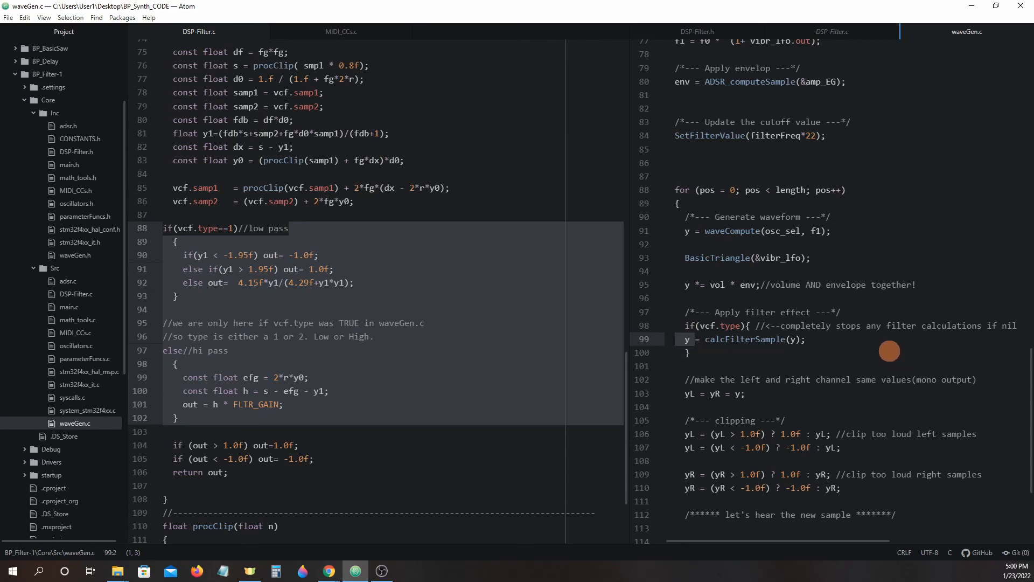
Scroll DSP-Filter.c up to FilterFreq_set, FilterRes_set and FilterType_set, lines 29–66.
scroll("up", 3)
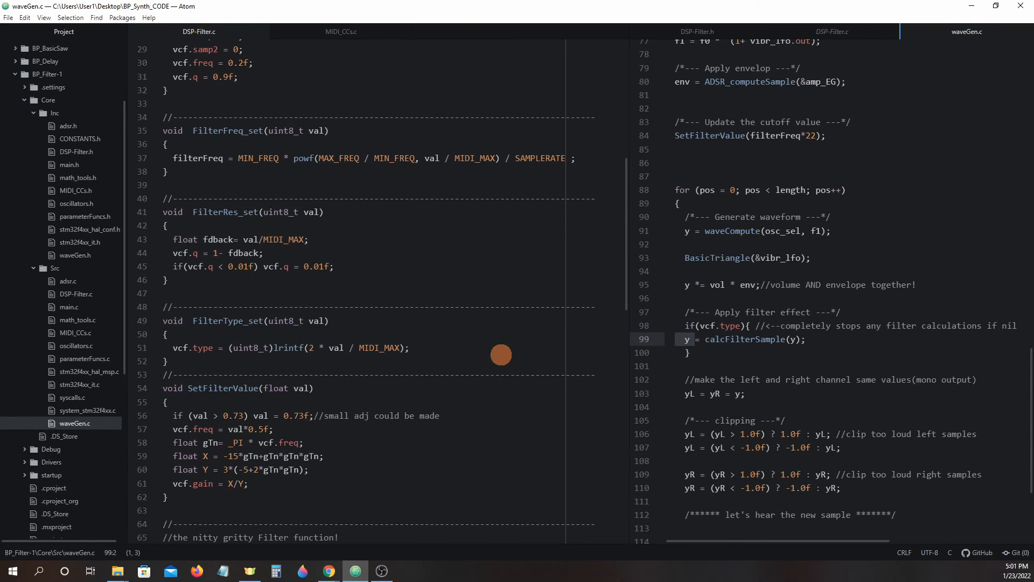
mouse_move(482, 325)
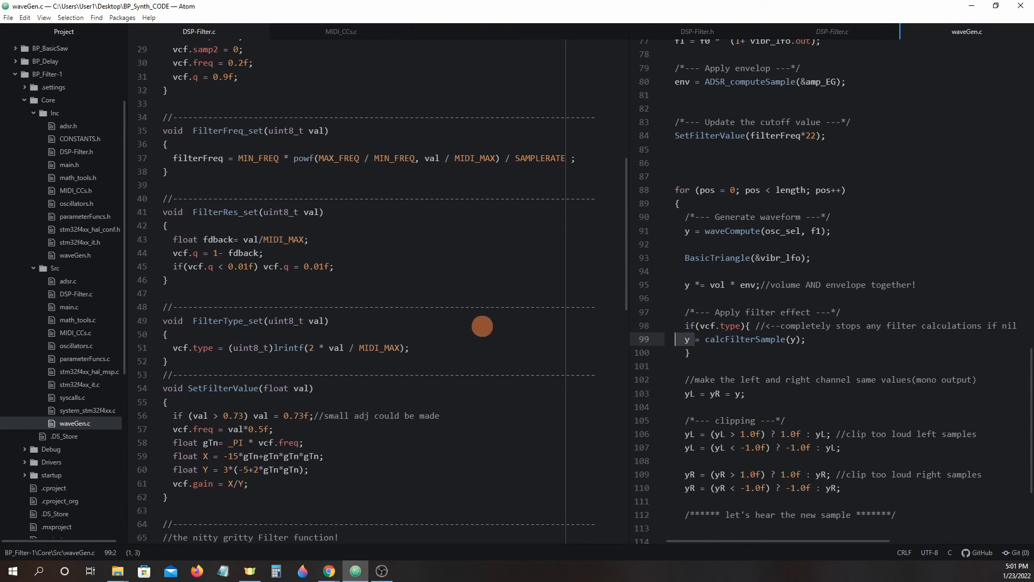
mouse_move(405, 331)
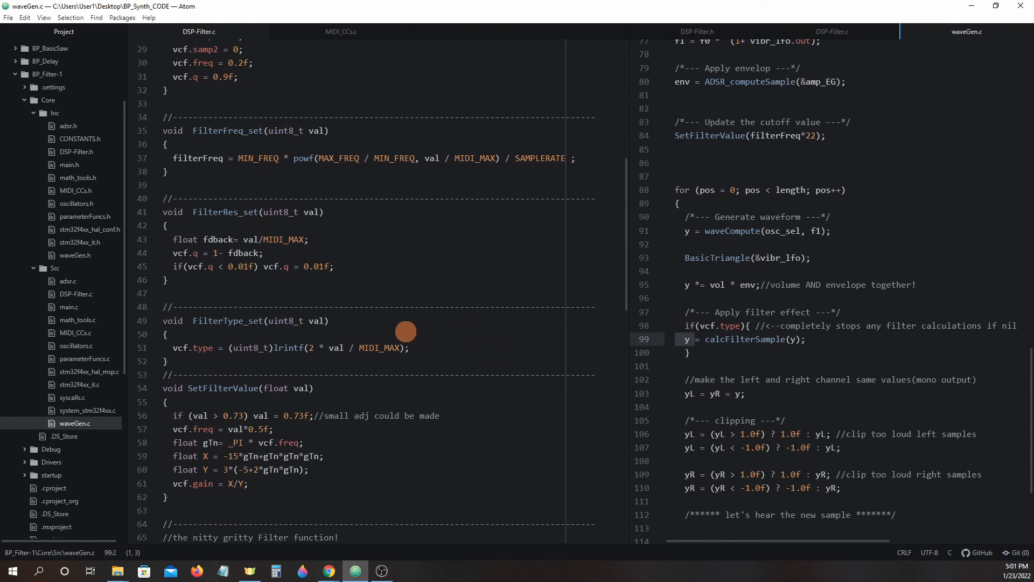